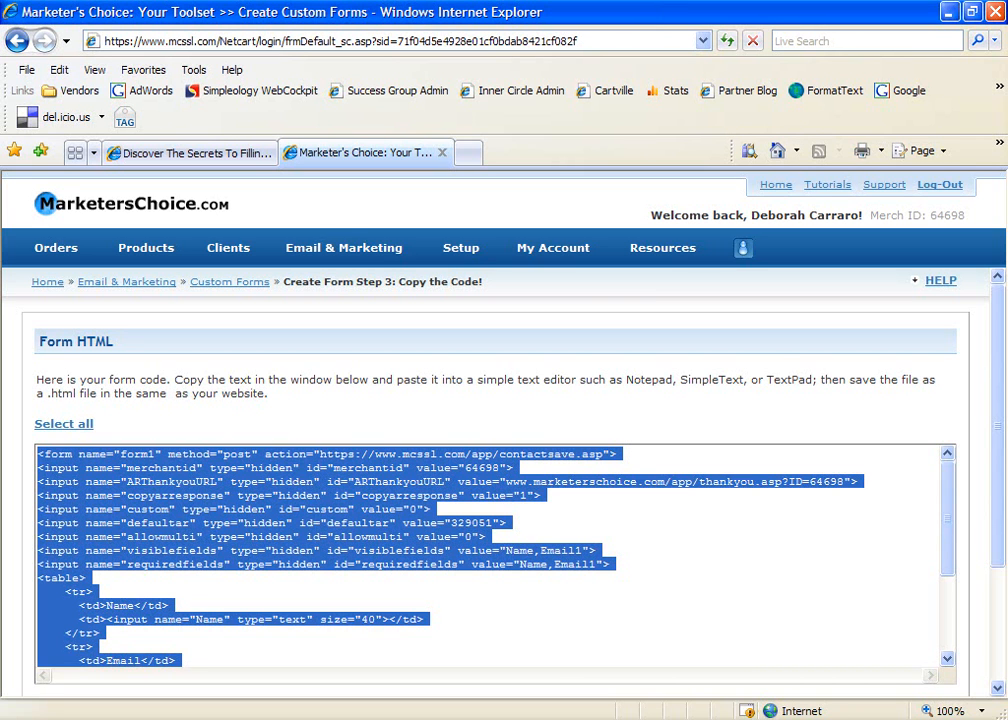
pyautogui.moveTo(265, 523)
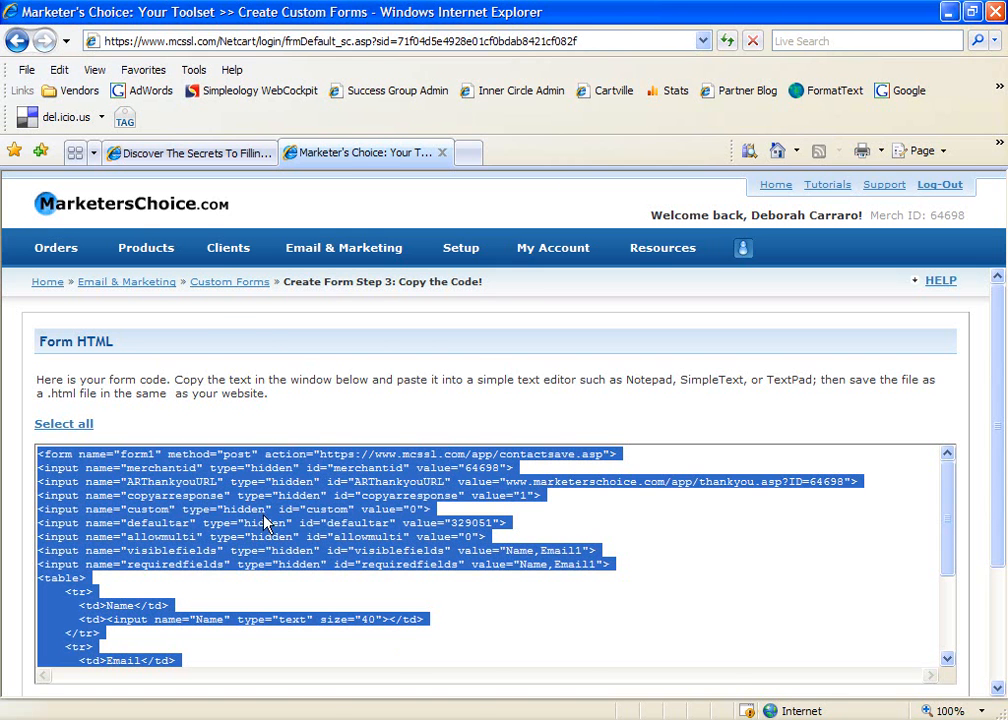
# Step: Glance at the Get With The Flow lesson tab, then return to the Marketers Choice home page
pyautogui.click(180, 153)
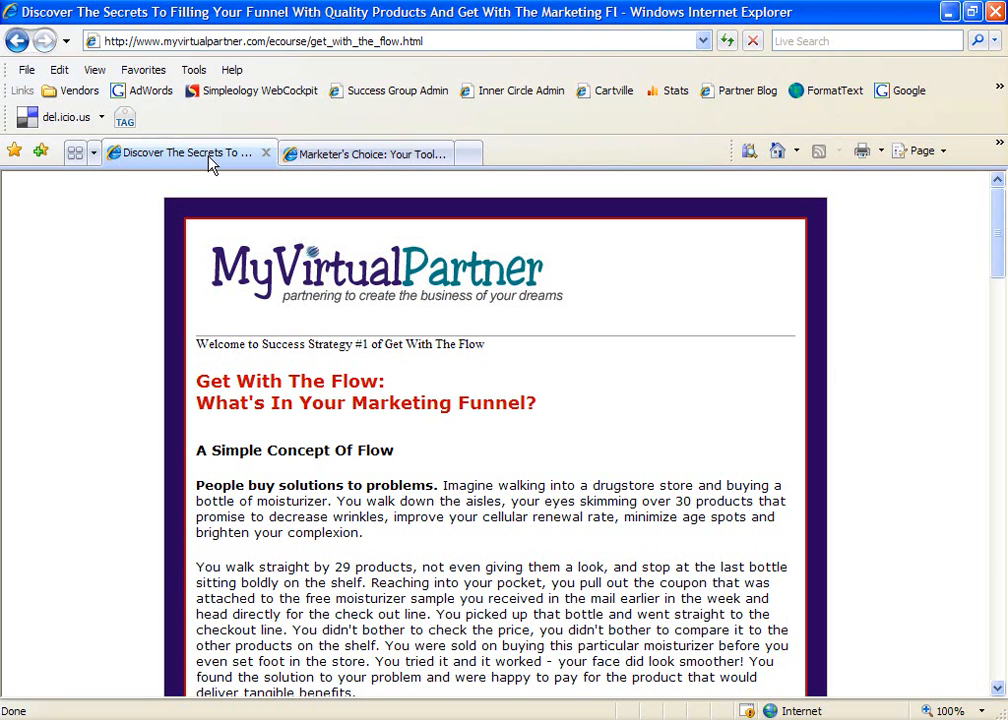
pyautogui.click(365, 153)
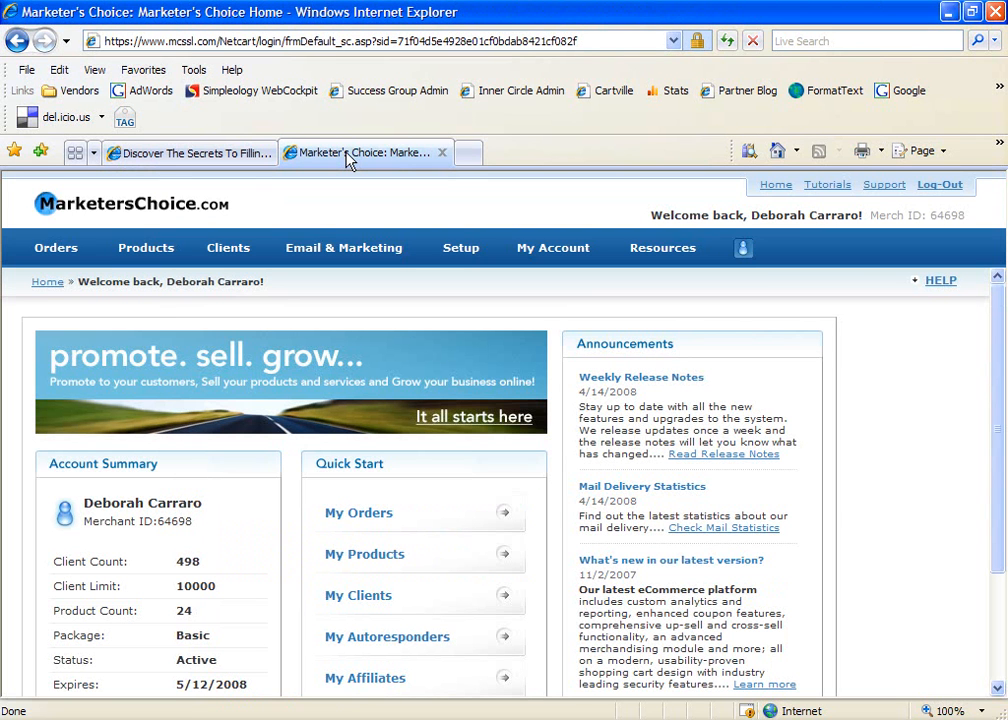
# Step: Create a new autoresponder named 'Minic-Course: GWTF - text/HTML' via Email & Marketing > Autoresponders
pyautogui.click(343, 247)
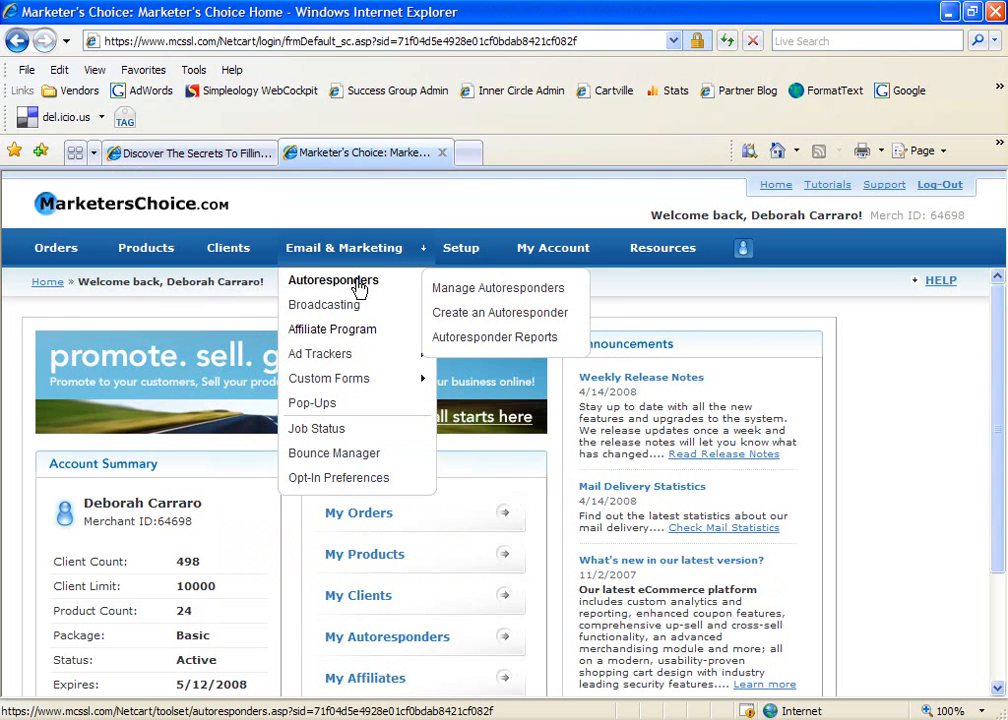
pyautogui.click(499, 312)
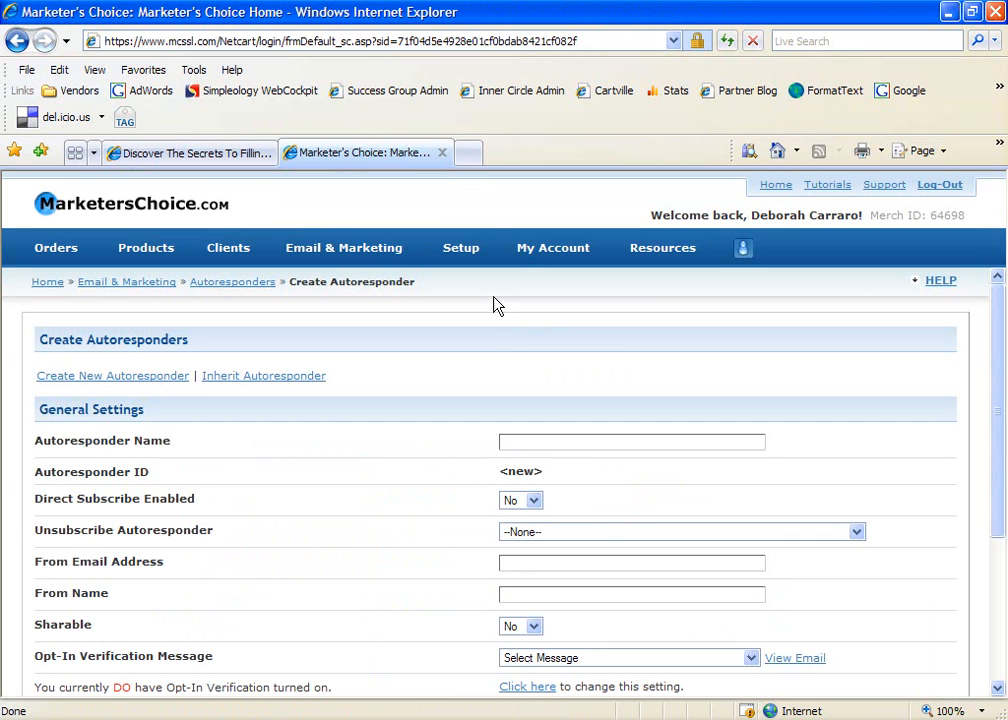
pyautogui.moveTo(516, 345)
pyautogui.write('Mini-Cours')
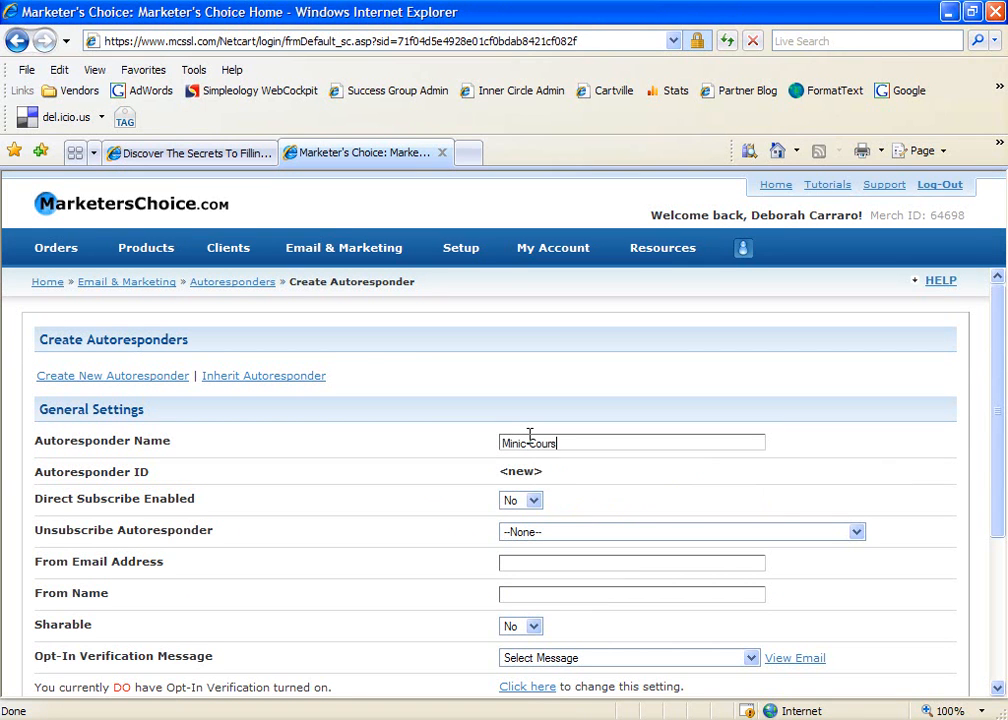
pyautogui.write('e: GWT')
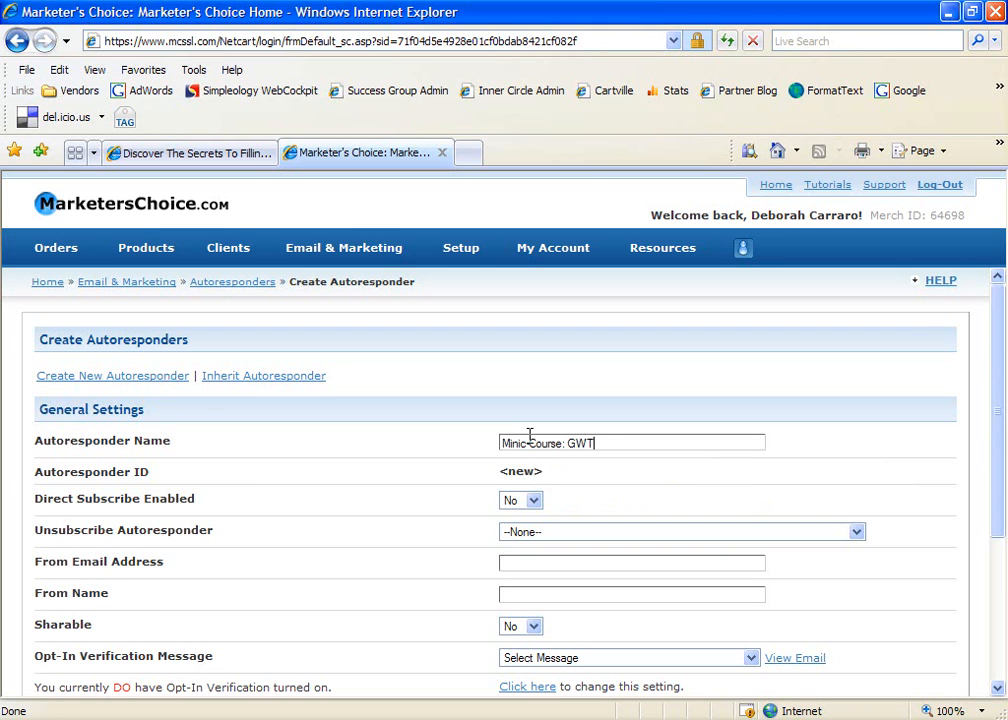
pyautogui.write('F')
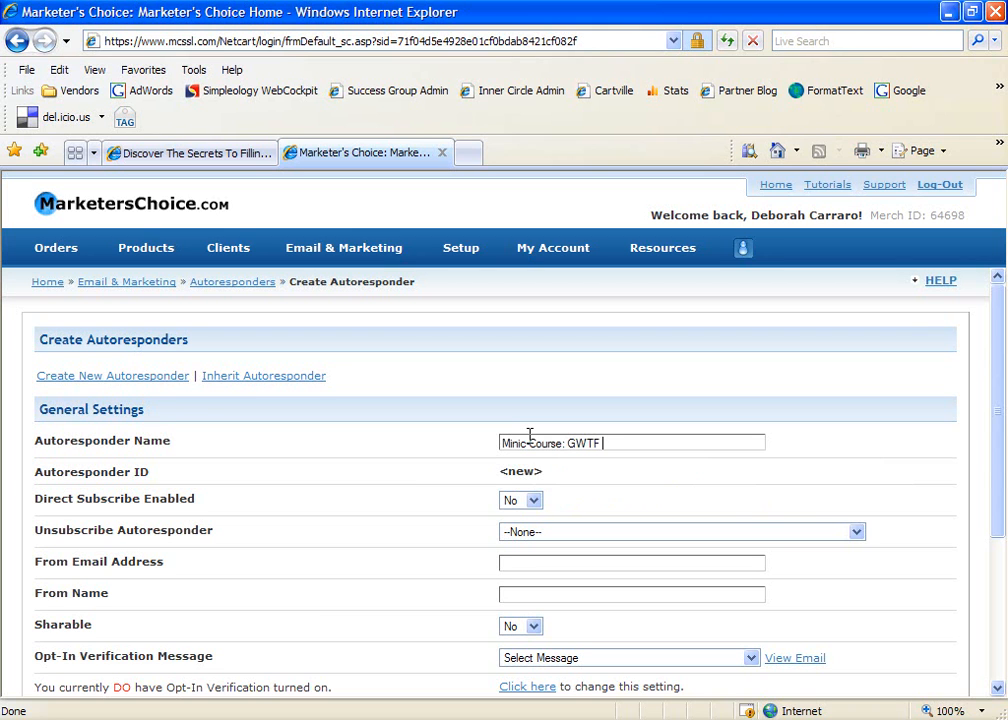
pyautogui.write('- text/HTM')
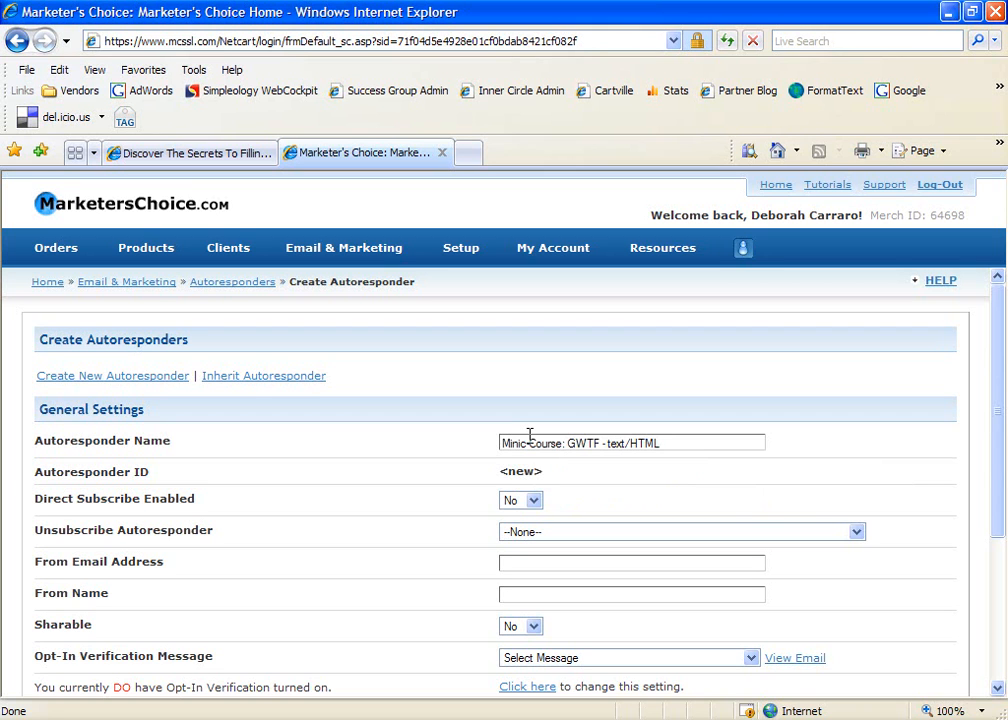
pyautogui.click(660, 442)
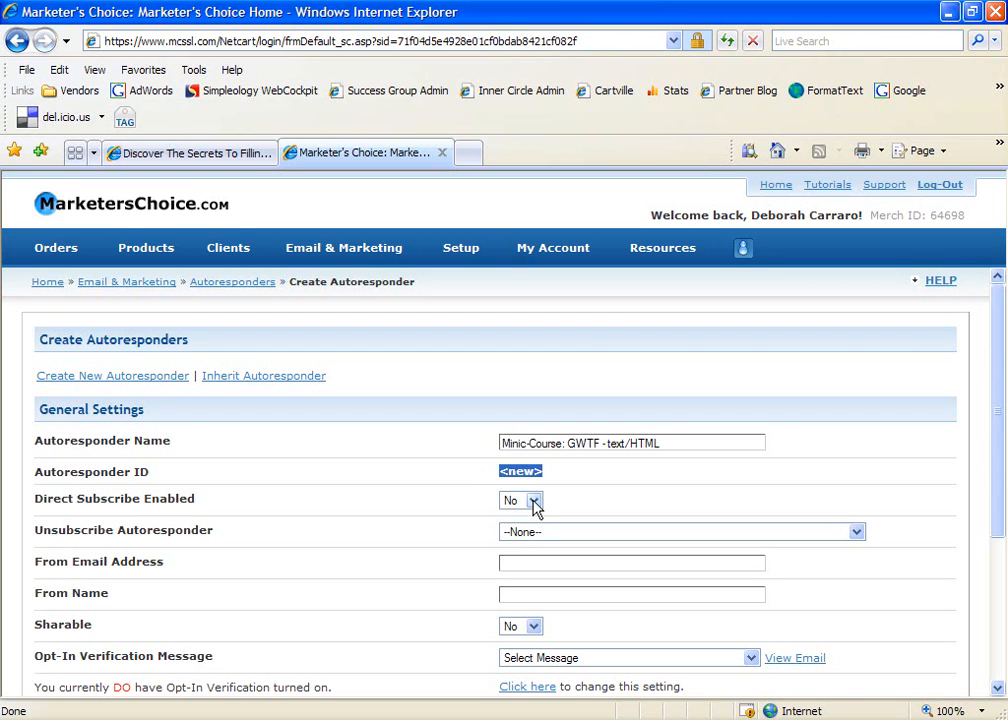
# Step: Keep Direct Subscribe at No, fill the From email and name, and save the autoresponder
pyautogui.click(534, 500)
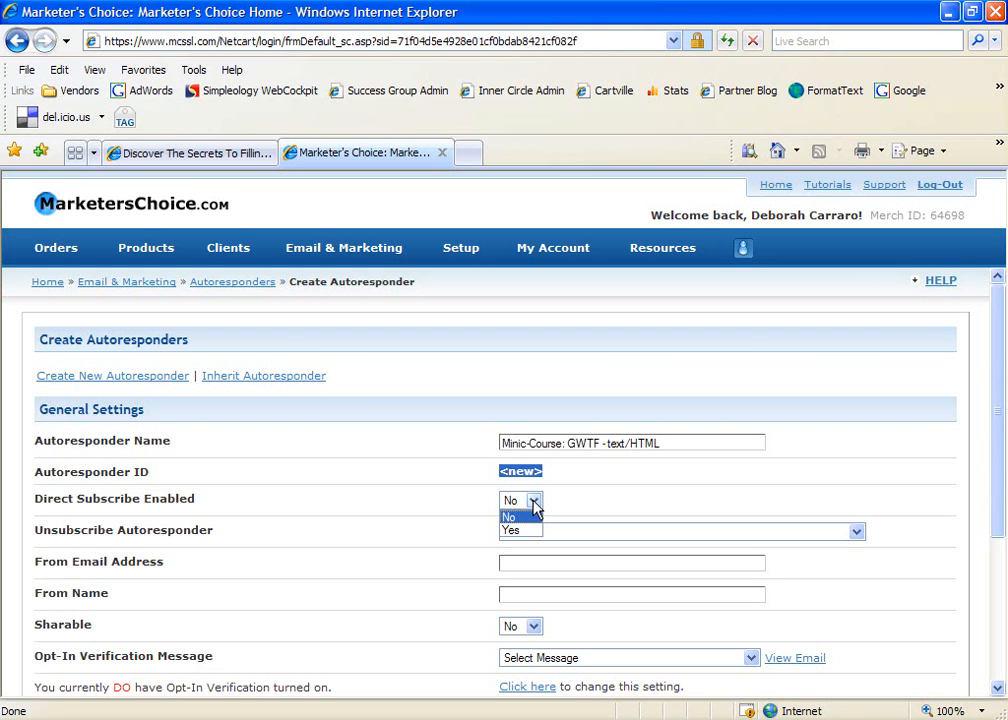
pyautogui.click(510, 500)
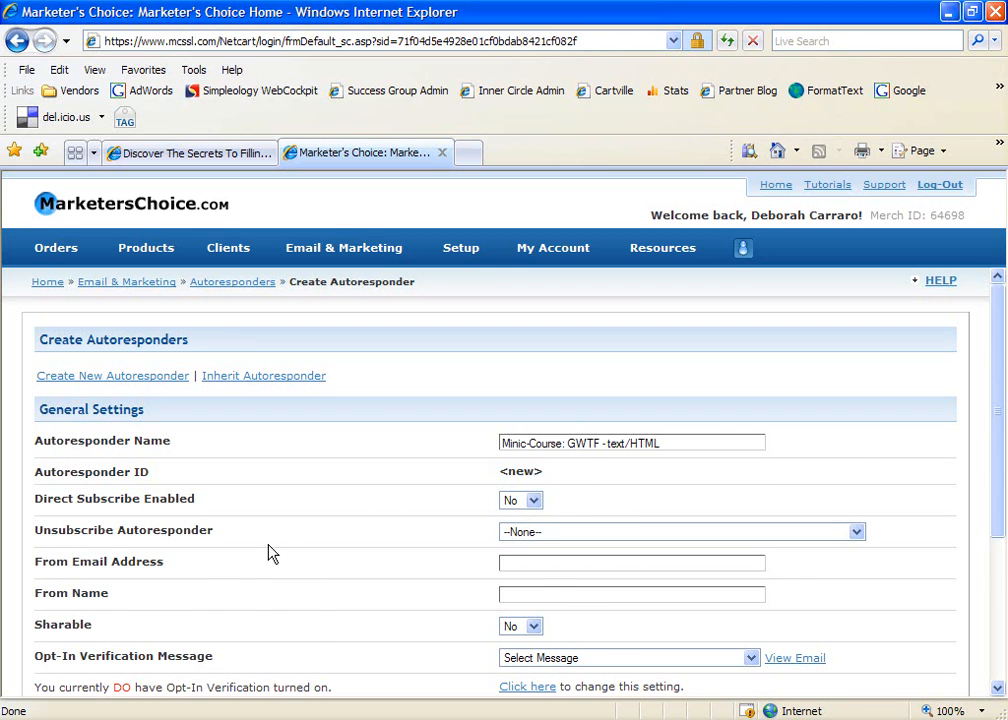
pyautogui.scroll(-3)
pyautogui.write('de')
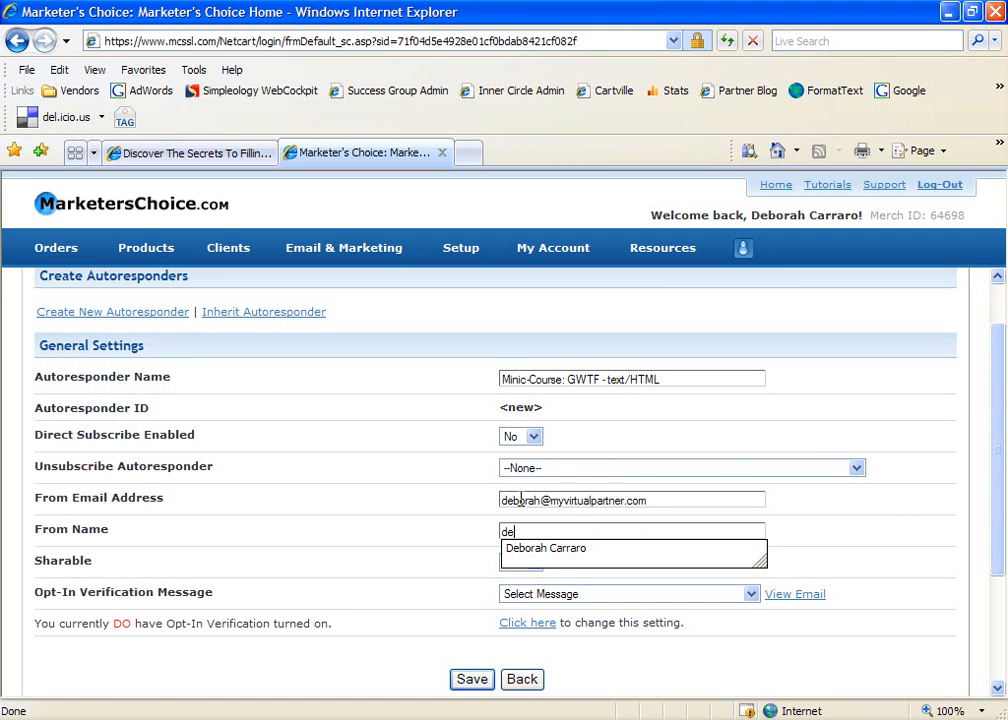
pyautogui.click(545, 548)
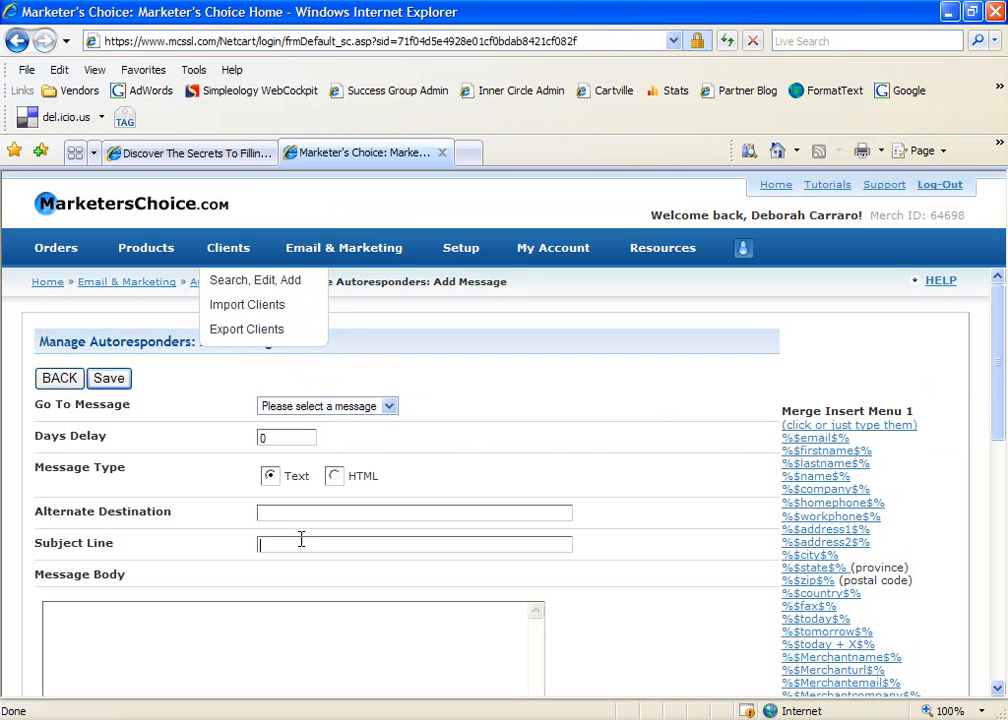
# Step: Give the first message the subject '%$firstname$%, Welcome to Lesson 1 of Get With The Flow' and paste the lesson body
pyautogui.write('%$firstname$%, Welcome to Lesson 1 of Get With The Flow')
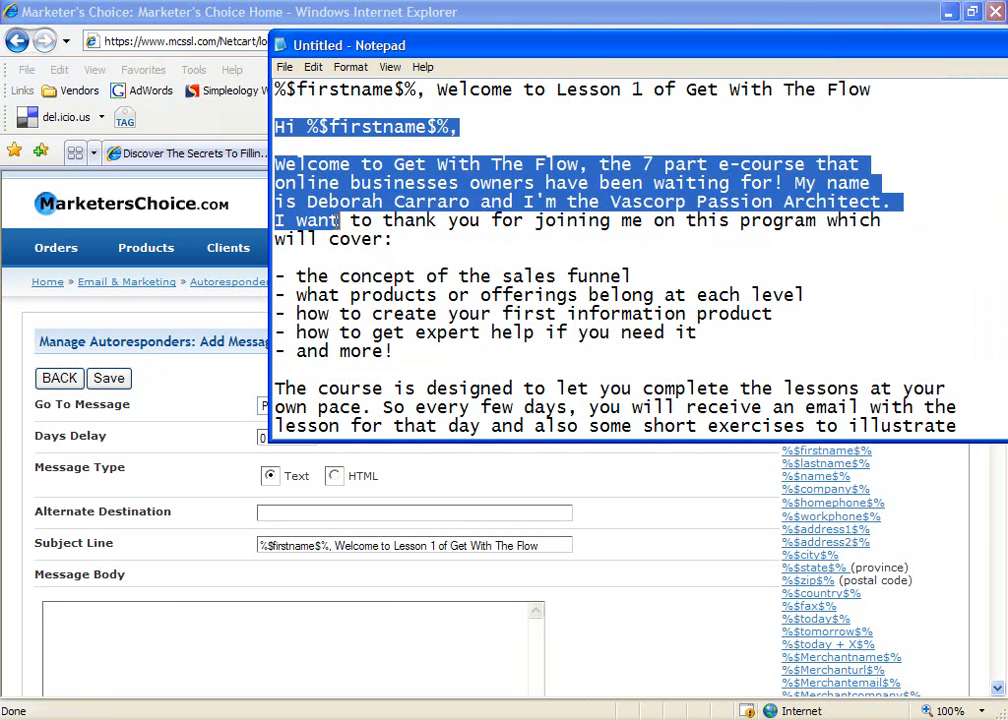
pyautogui.scroll(-3)
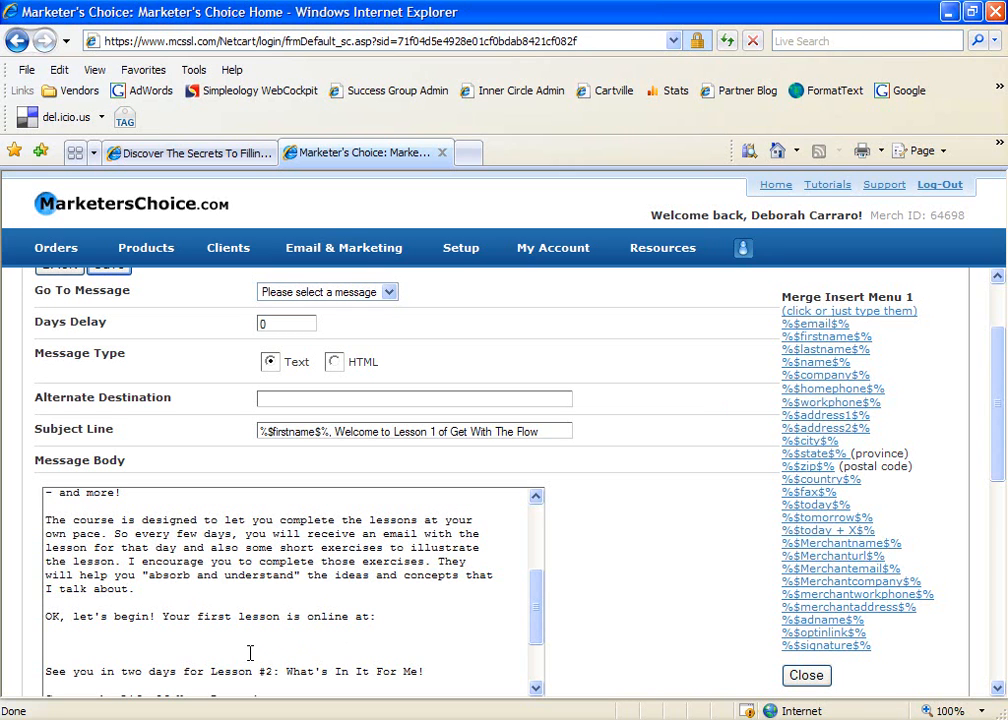
pyautogui.doubleClick(316, 616)
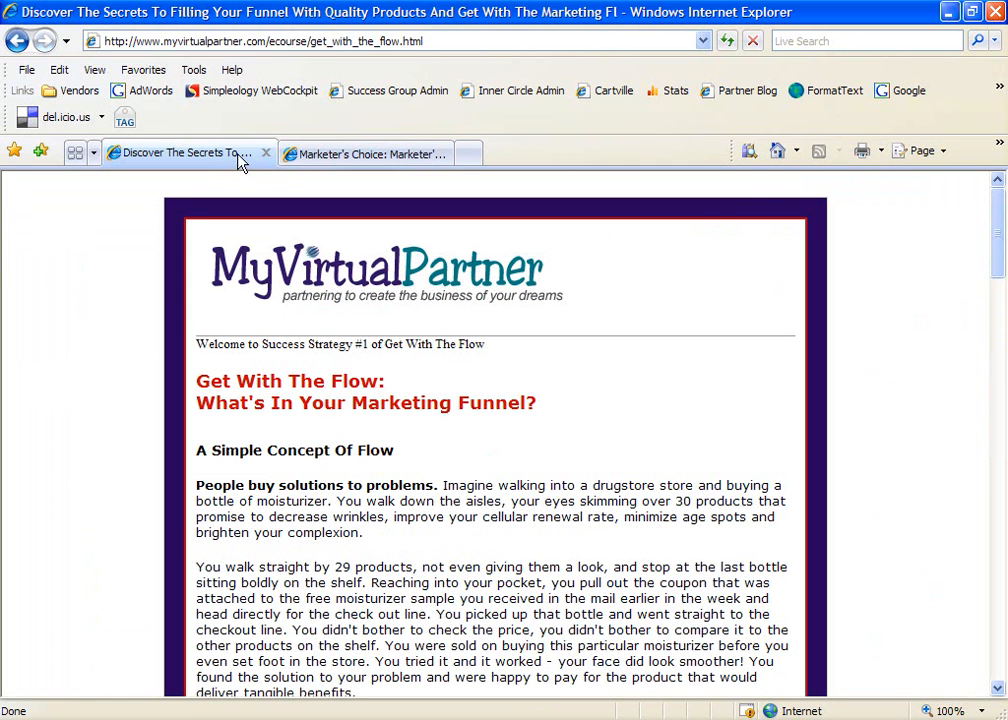
# Step: Copy the lesson page URL from its tab and paste it into the message body after the first-lesson line
pyautogui.rightClick(270, 41)
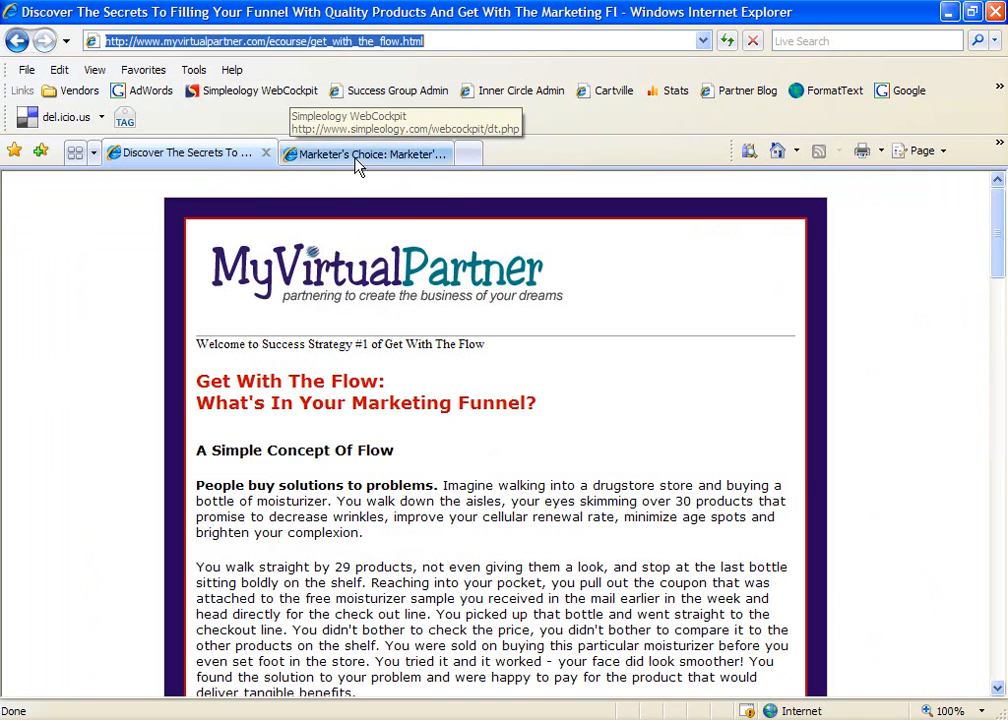
pyautogui.click(365, 153)
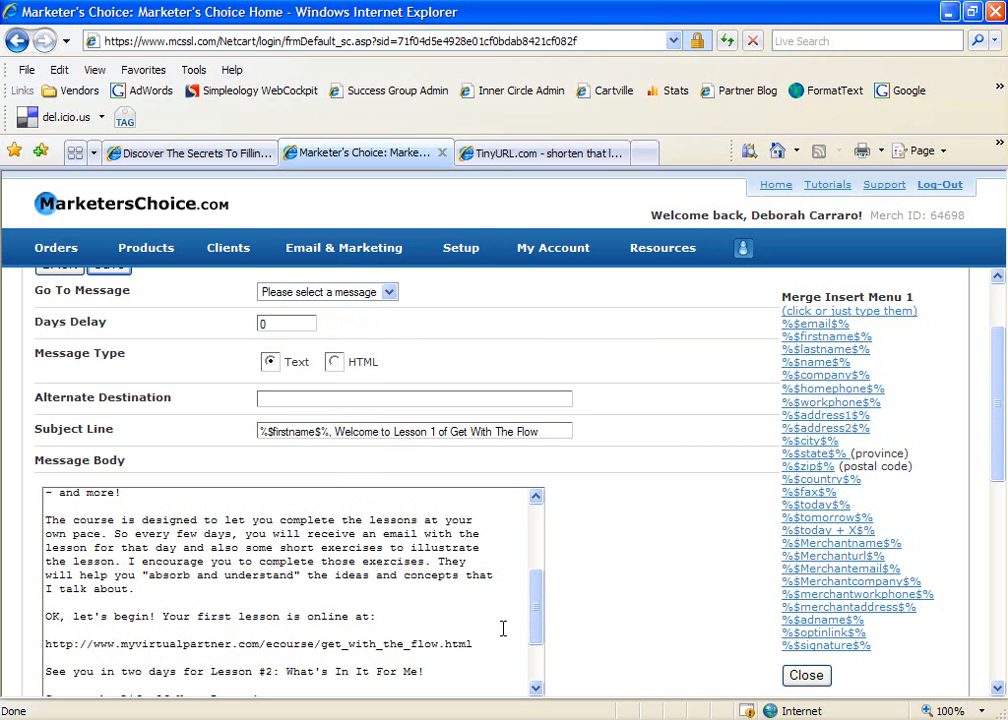
pyautogui.click(461, 247)
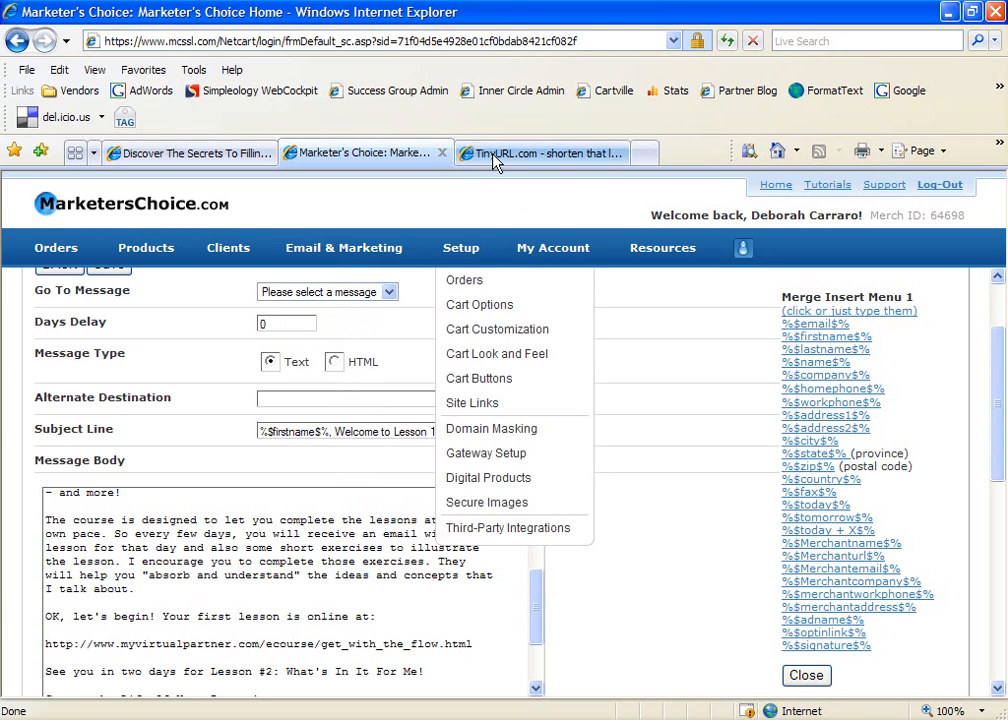
pyautogui.click(540, 152)
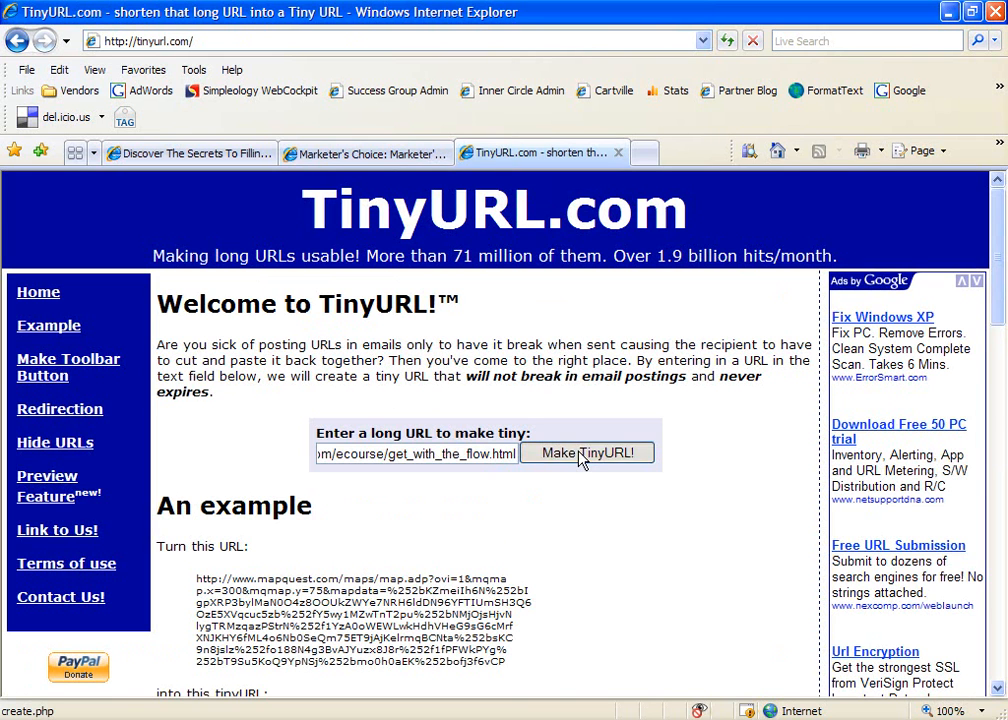
pyautogui.click(587, 452)
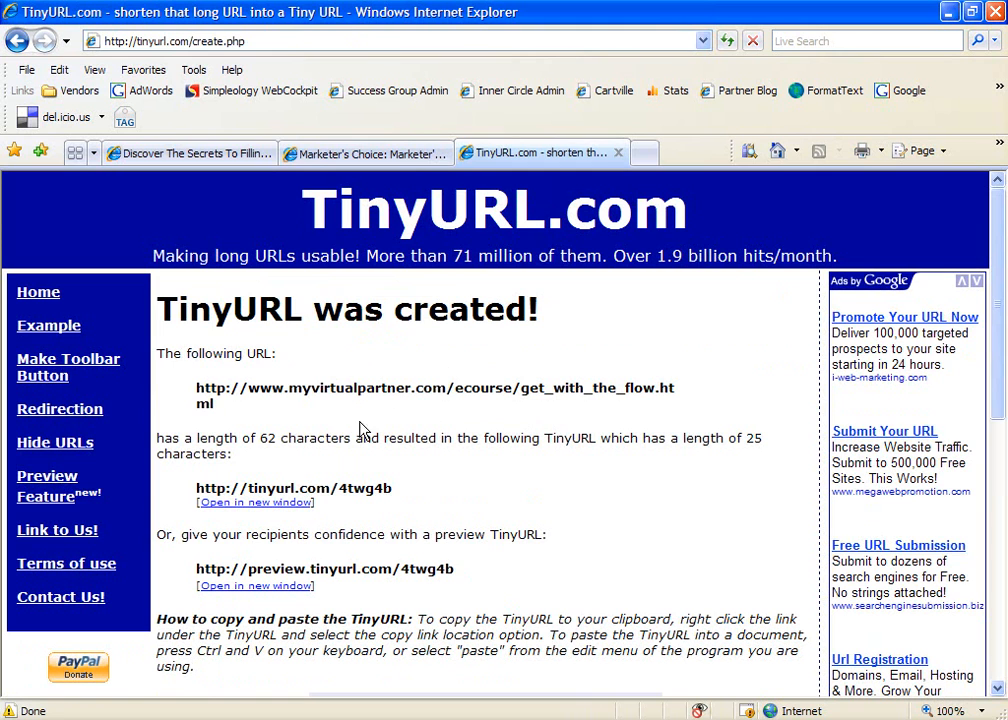
pyautogui.doubleClick(267, 438)
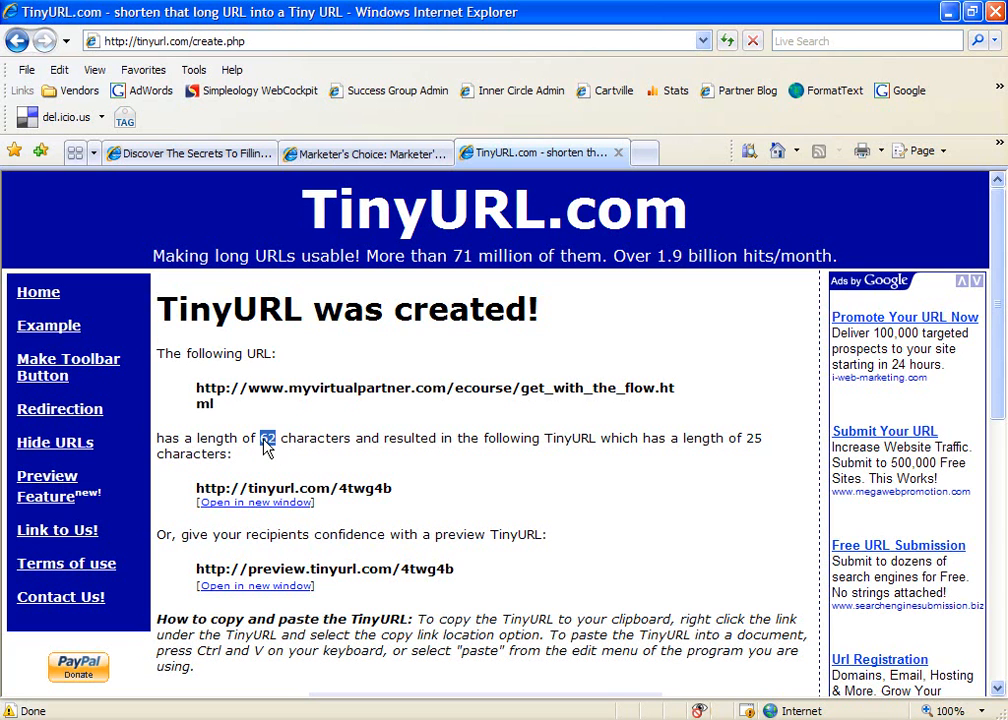
pyautogui.doubleClick(293, 488)
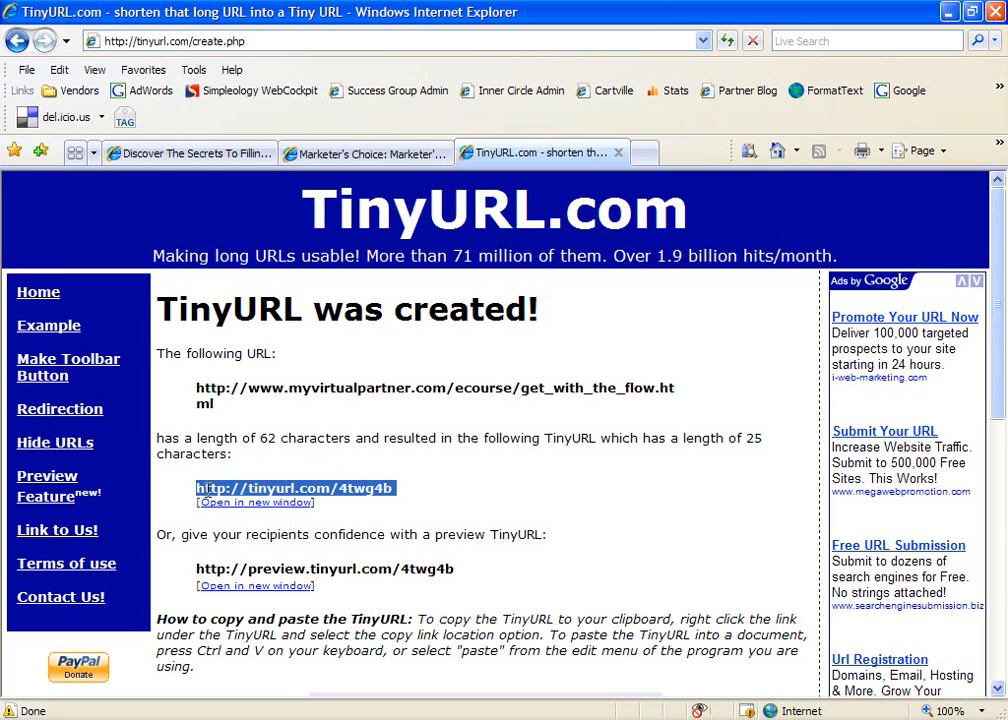
pyautogui.rightClick(296, 488)
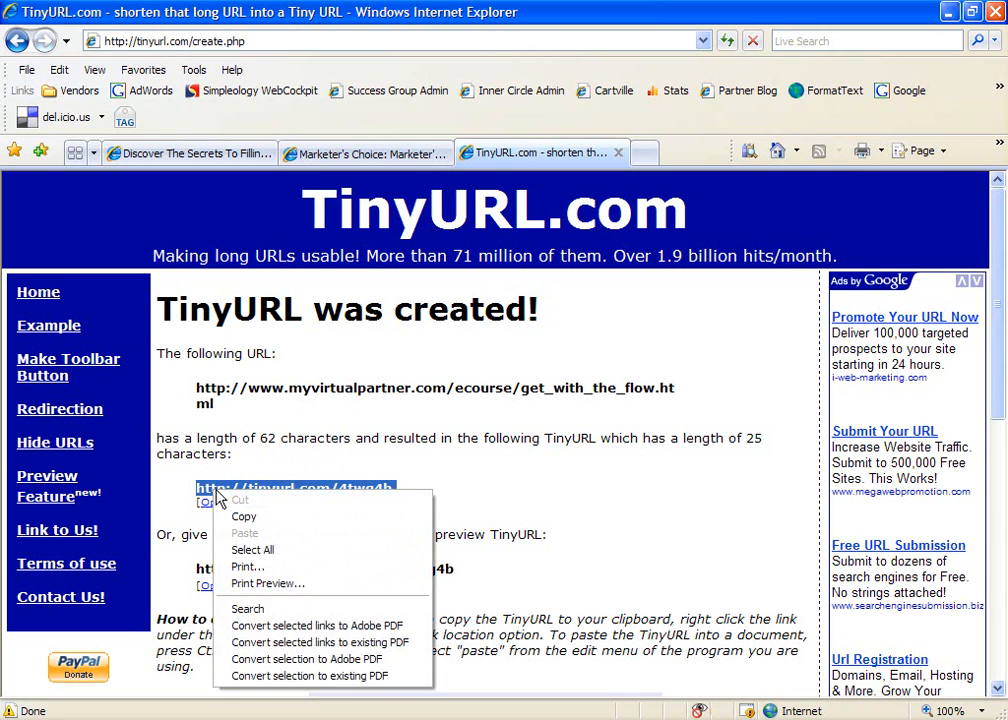
pyautogui.click(360, 153)
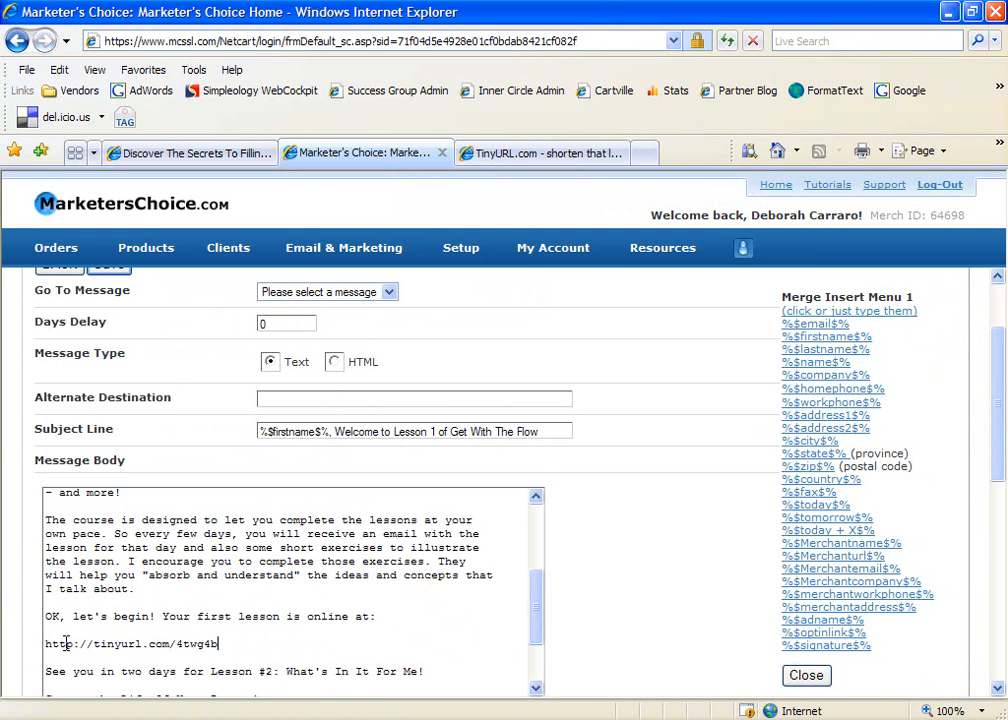
# Step: Replace the long lesson link in the message body with the TinyURL and save the Lesson 1 message
pyautogui.scroll(-3)
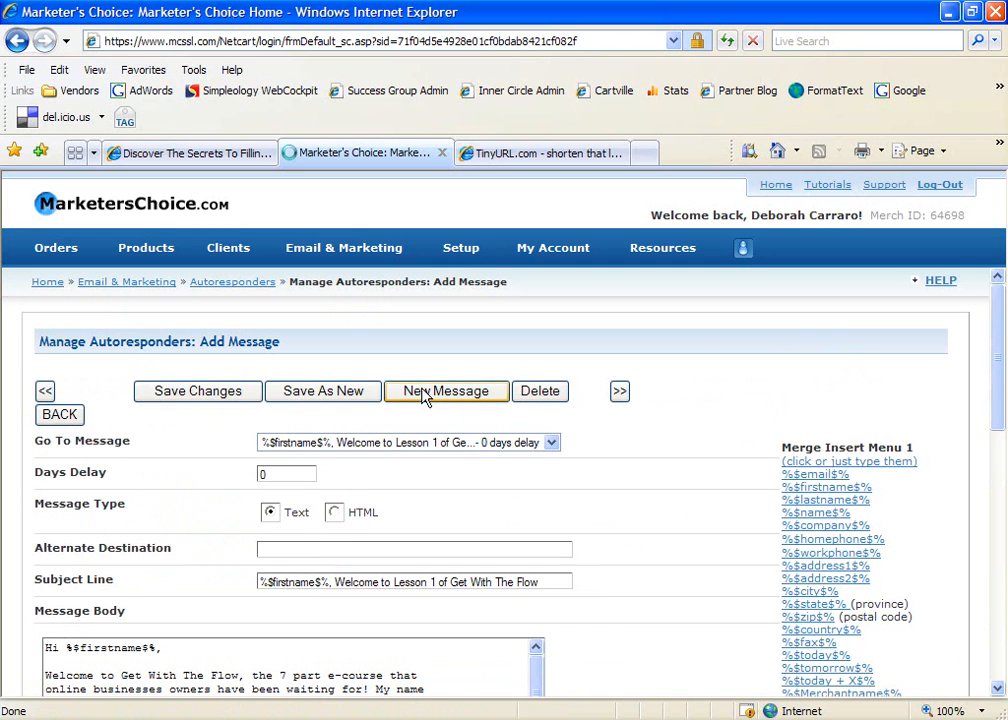
# Step: Draft a new message with 2-day delay, subject 'Get With The Flow Lesson 2: What's In It For Me?' and its body with short link
pyautogui.click(446, 391)
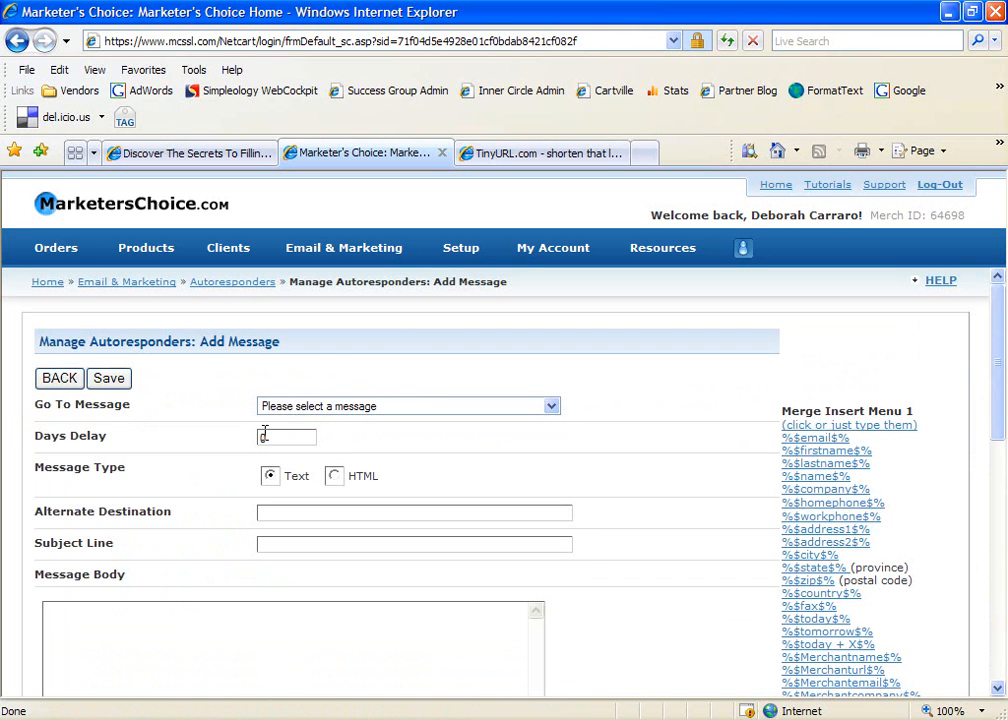
pyautogui.write('2')
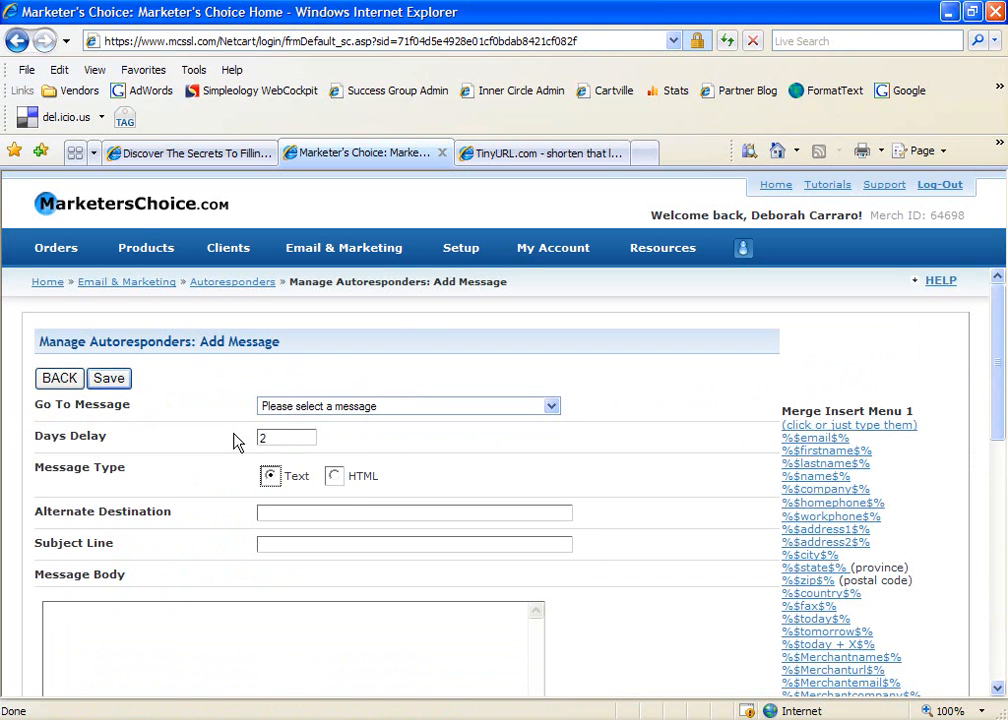
pyautogui.moveTo(455, 583)
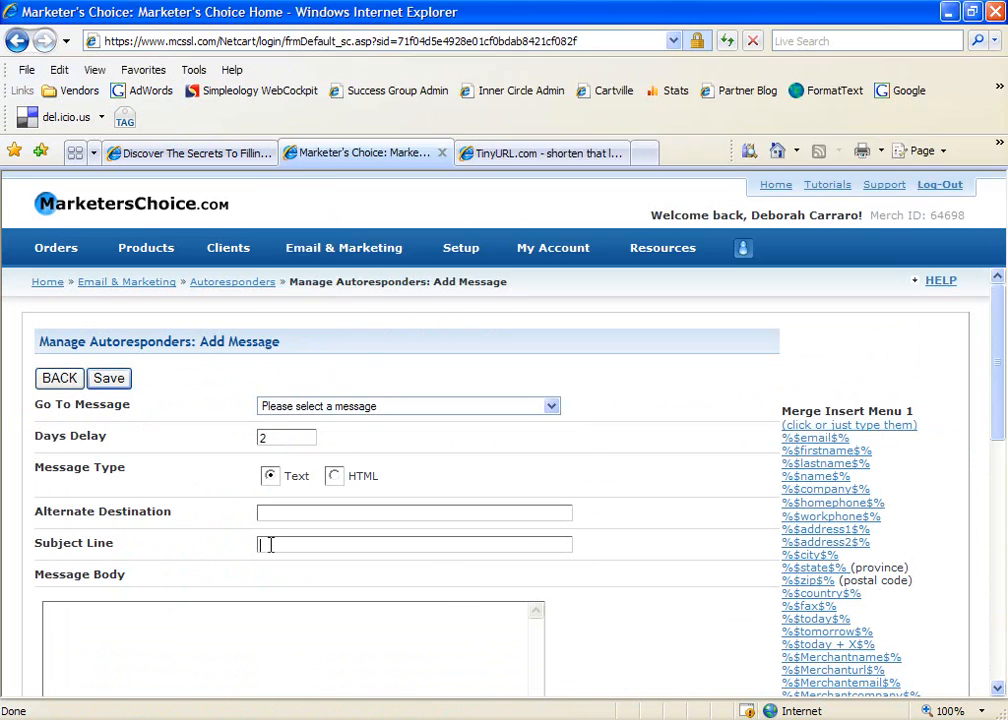
pyautogui.write("Get With The Flow Lesson 2: What's In It For Me?")
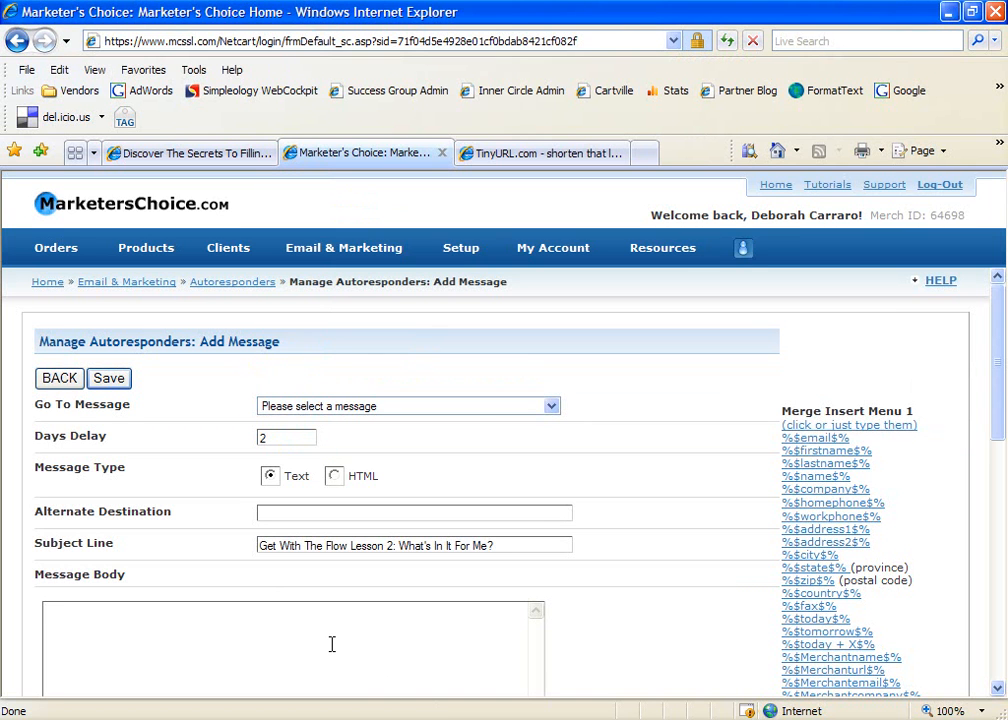
pyautogui.scroll(-3)
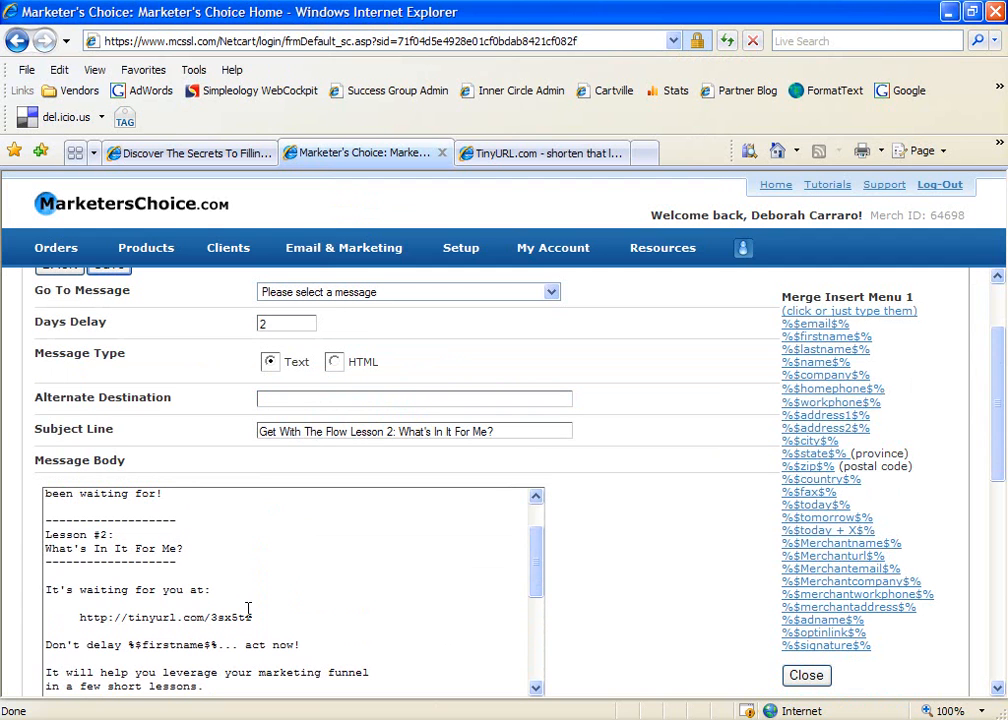
pyautogui.scroll(-3)
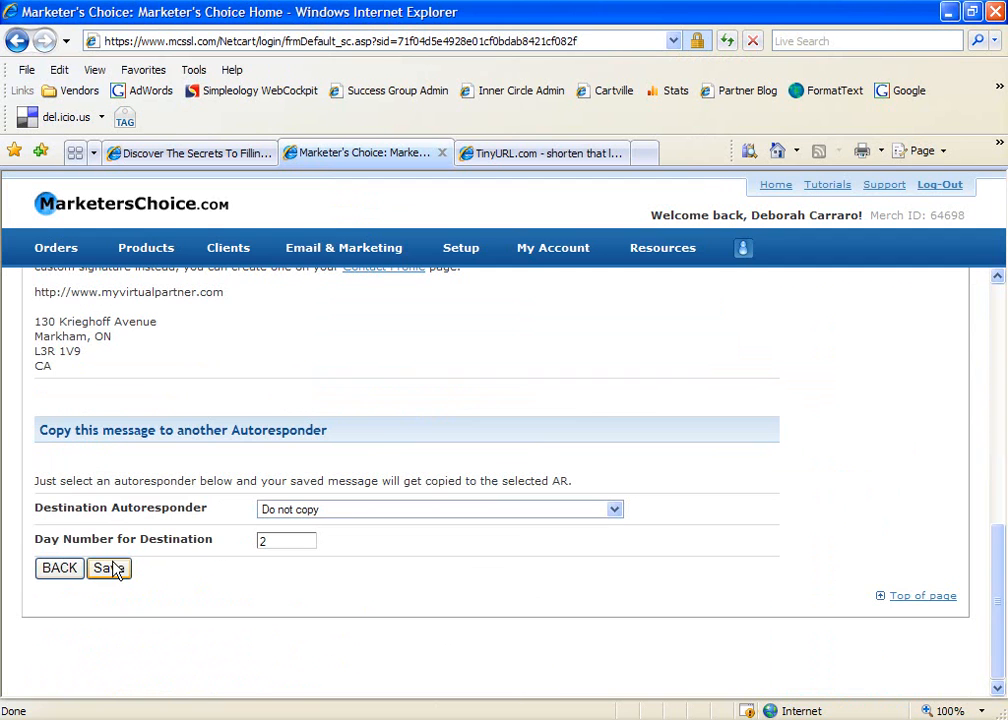
# Step: Save the Lesson 2 message so the autoresponder lists it with a 2-day delay
pyautogui.click(108, 568)
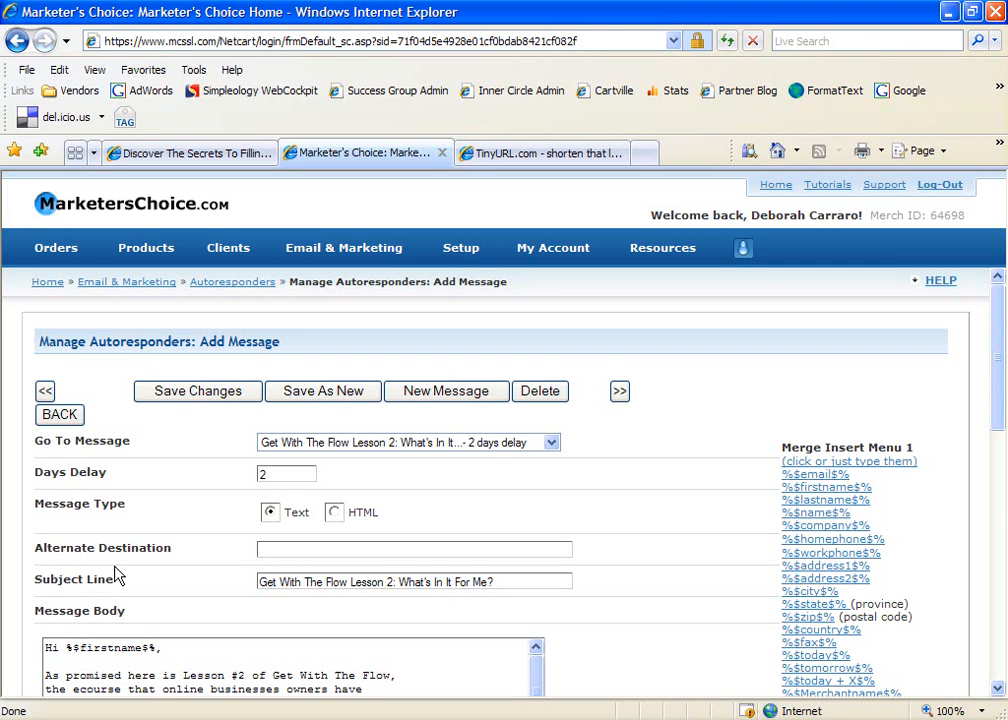
# Step: Start a new custom form under Email & Marketing with Name set to Required and proceed to Next Step
pyautogui.click(343, 247)
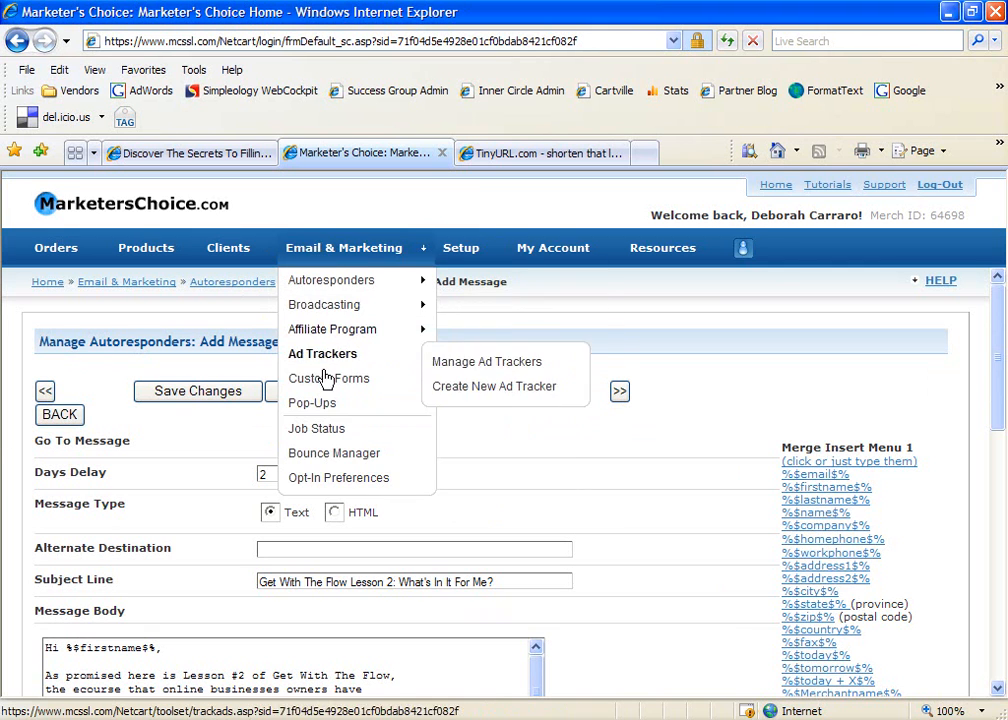
pyautogui.moveTo(329, 378)
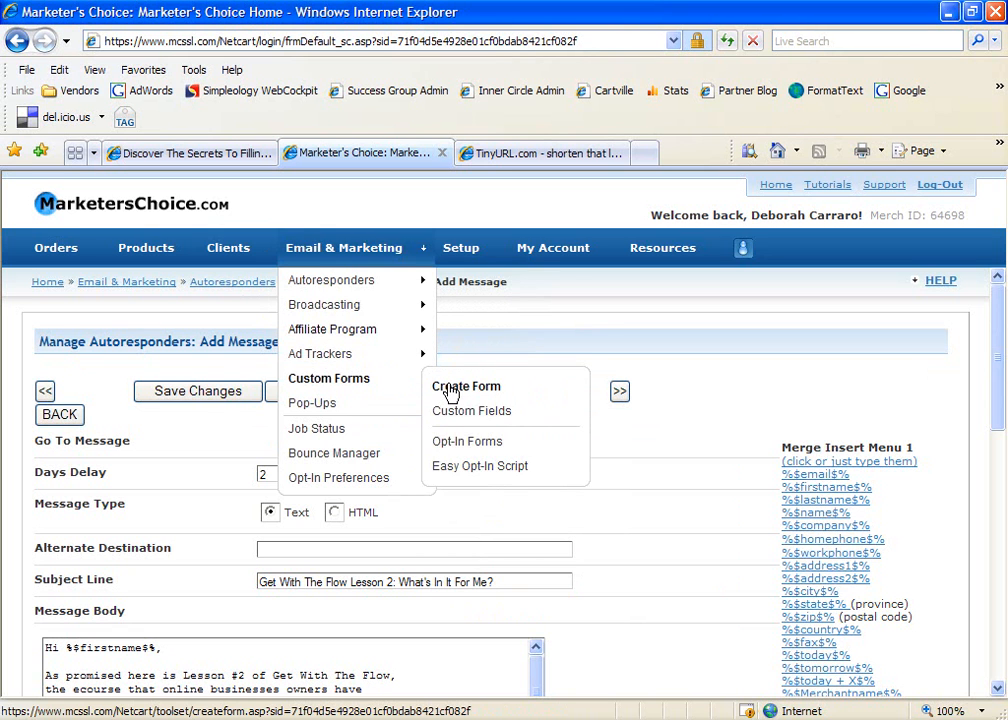
pyautogui.click(466, 386)
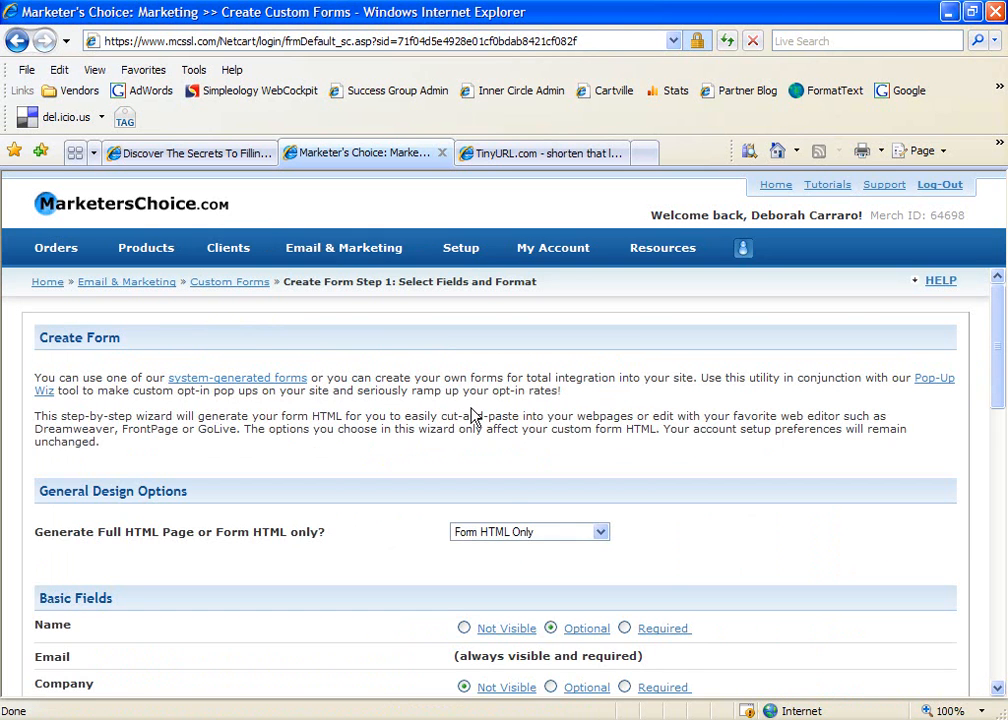
pyautogui.scroll(-3)
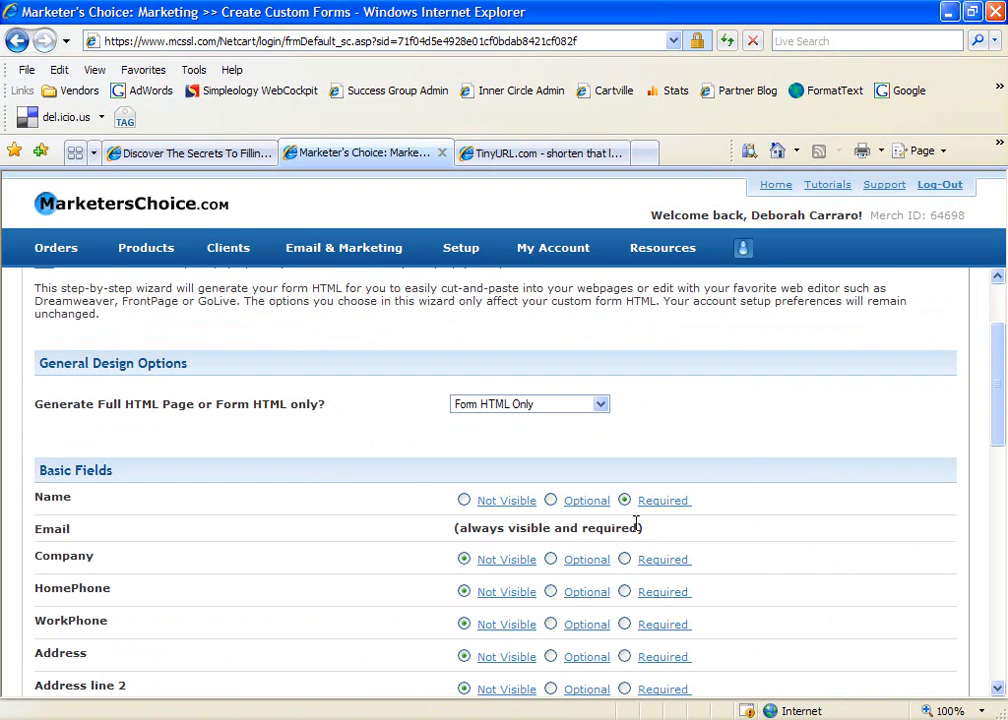
pyautogui.scroll(-3)
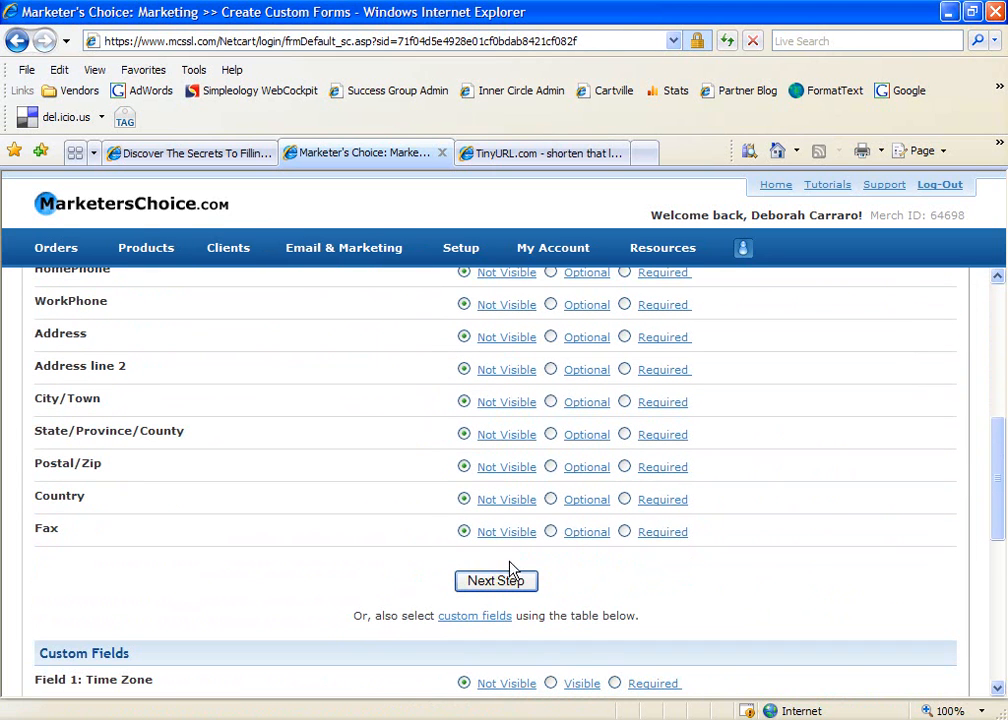
pyautogui.click(496, 581)
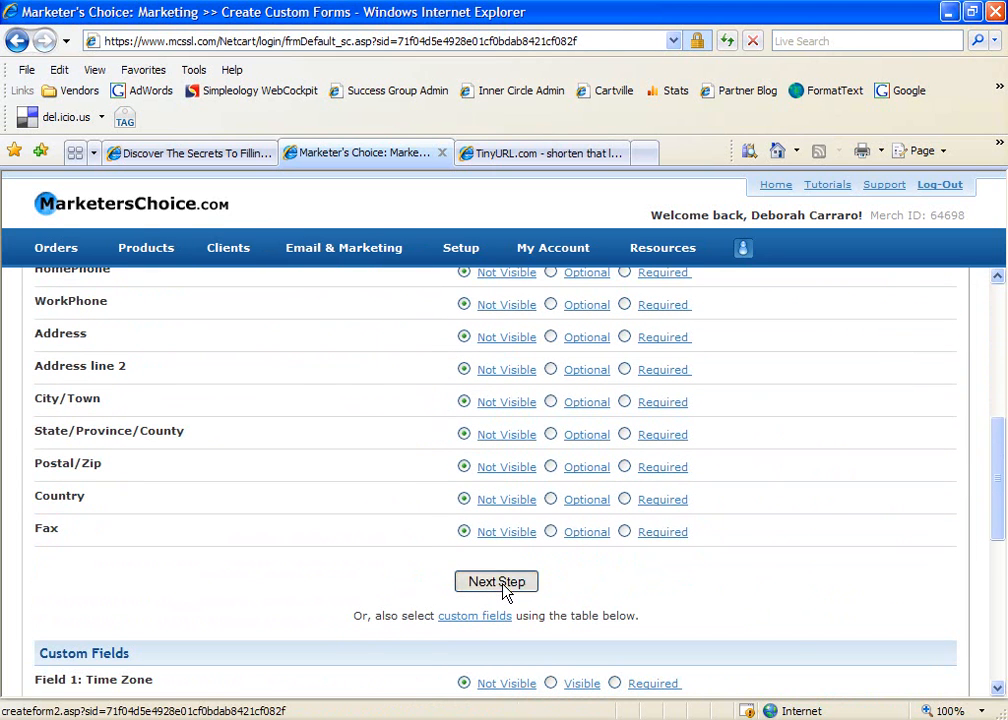
# Step: Subscribe sign-ups to the 'Minic-Course: GWTF - text/HTML' autoresponder and create the form code
pyautogui.click(496, 581)
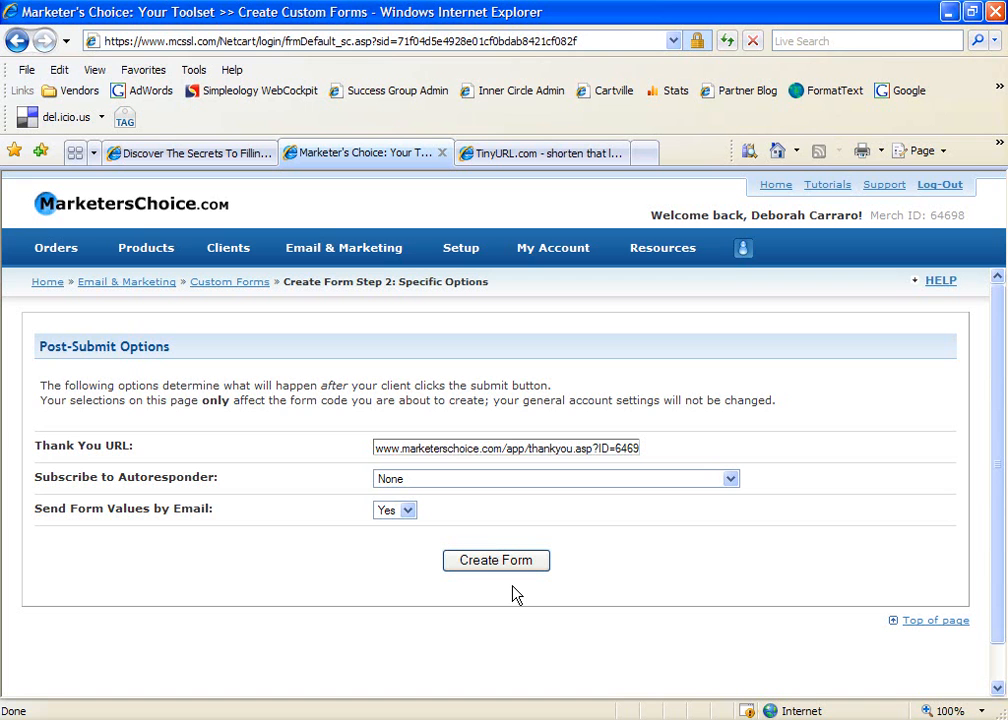
pyautogui.moveTo(595, 488)
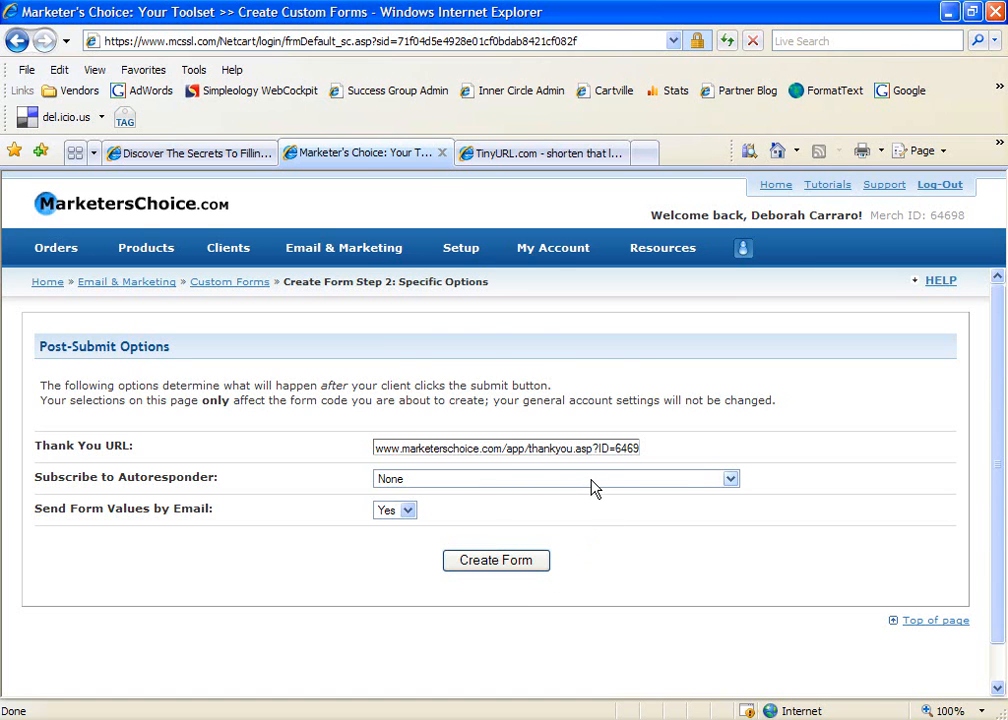
pyautogui.click(729, 478)
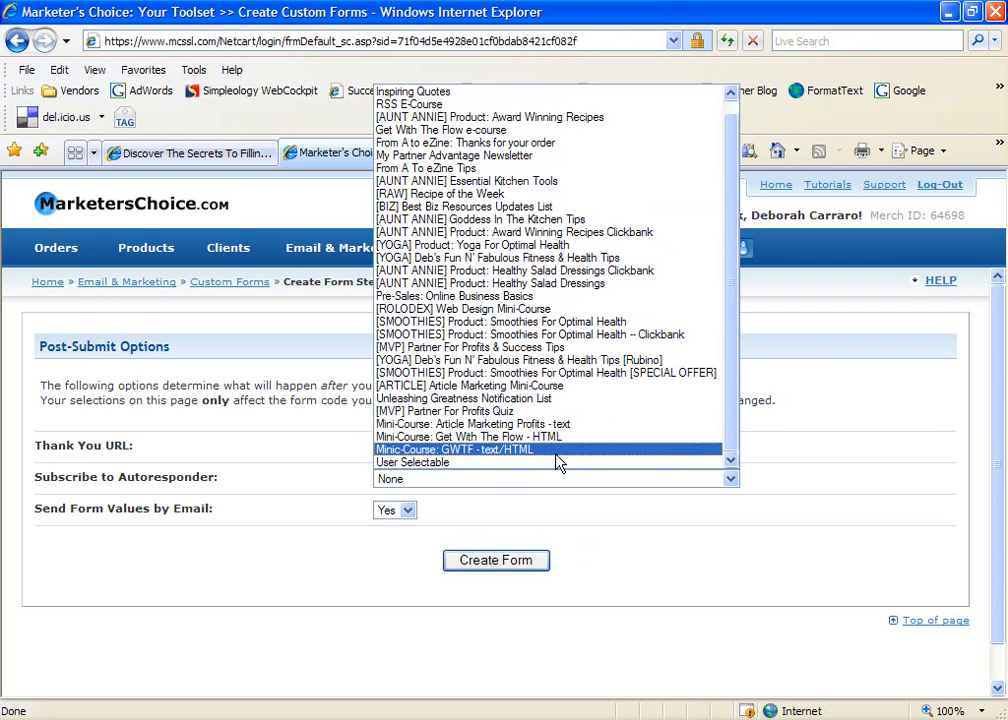
pyautogui.click(454, 449)
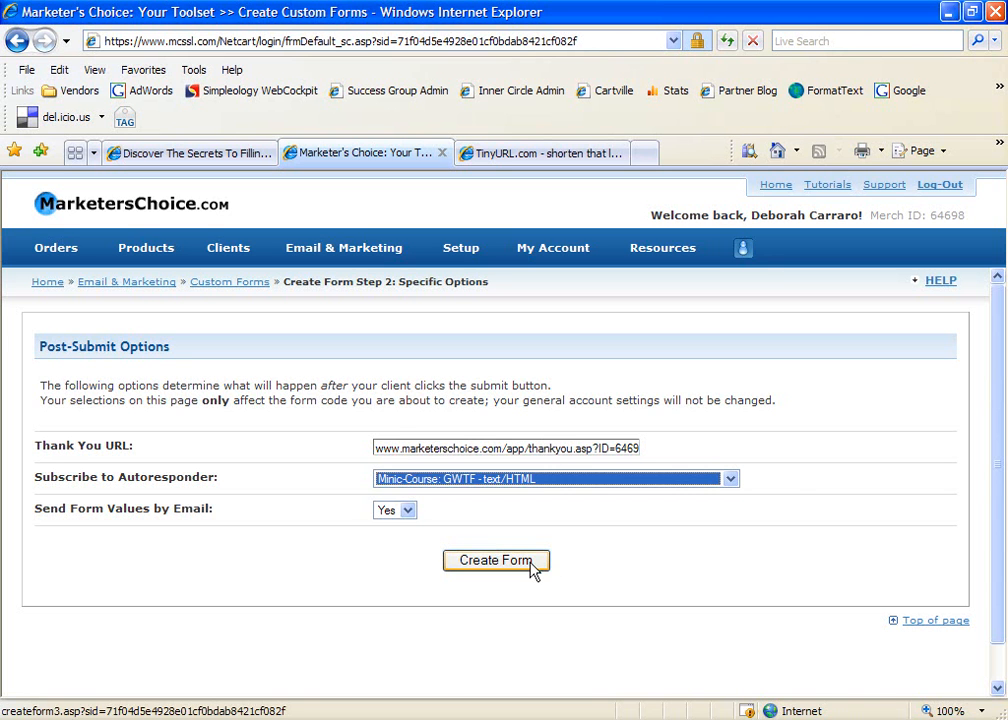
pyautogui.click(496, 560)
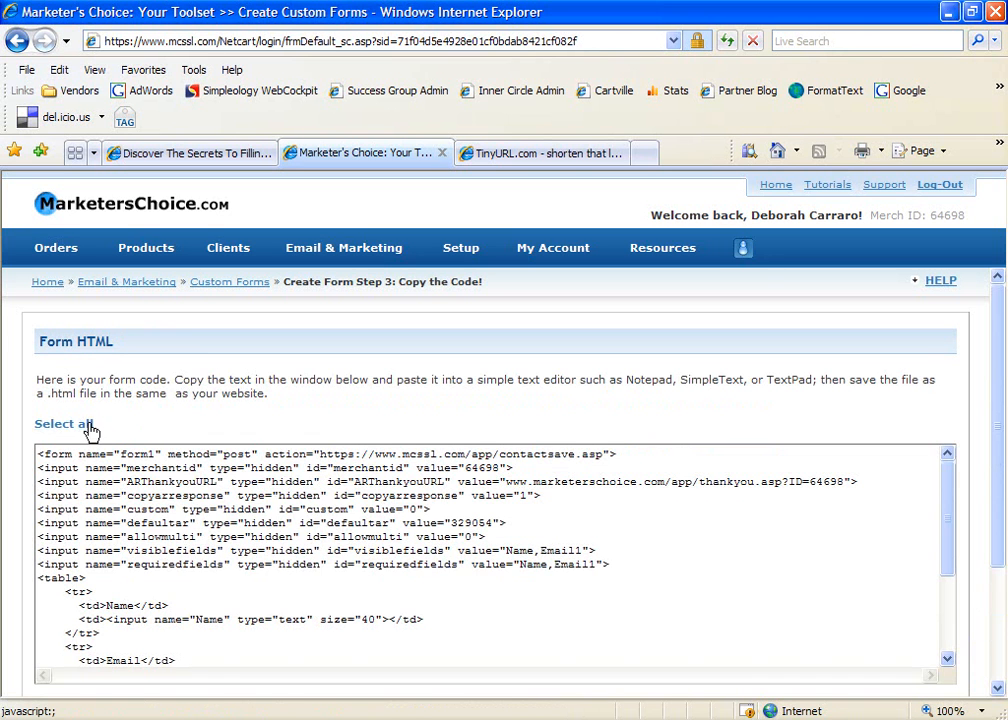
# Step: Select the entire generated form HTML so it can be copied to the squeeze page
pyautogui.click(63, 423)
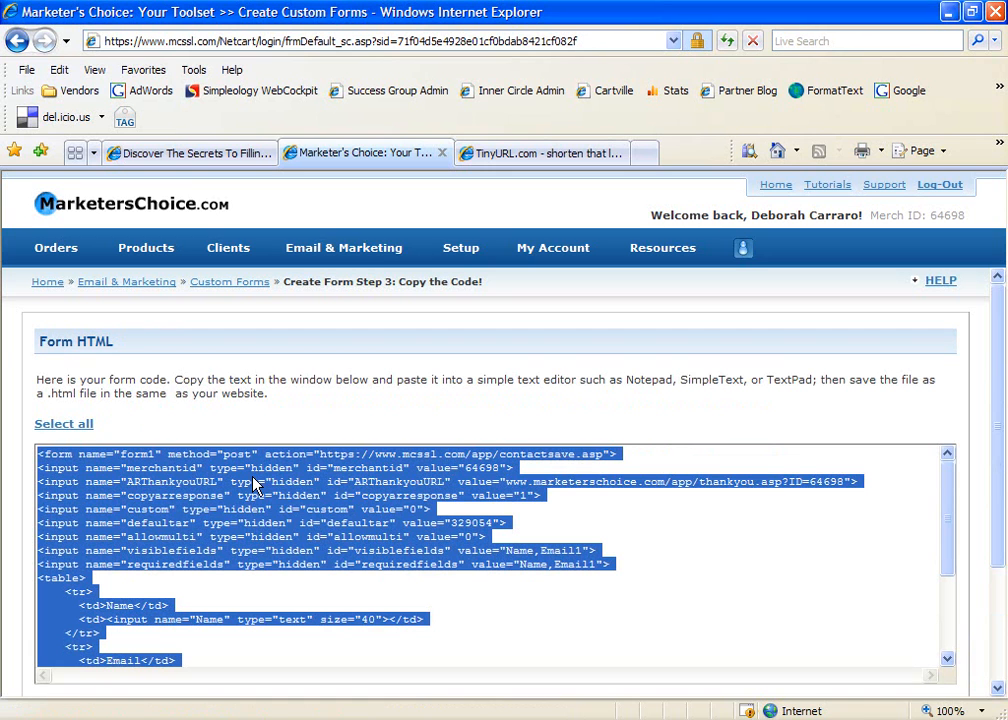
pyautogui.moveTo(285, 540)
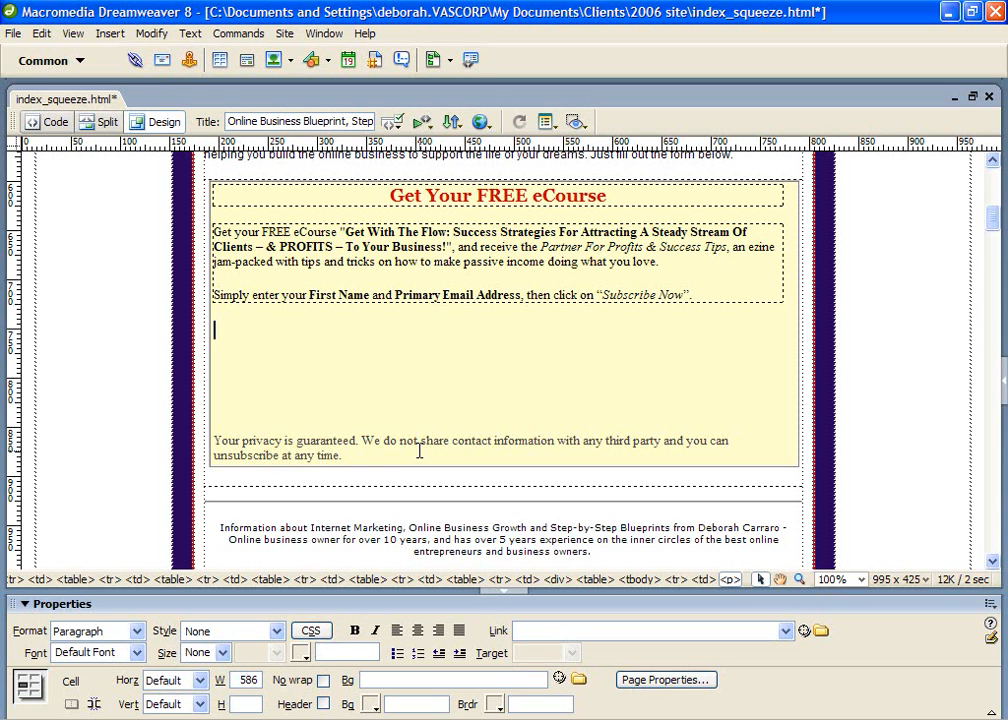
pyautogui.moveTo(52, 121)
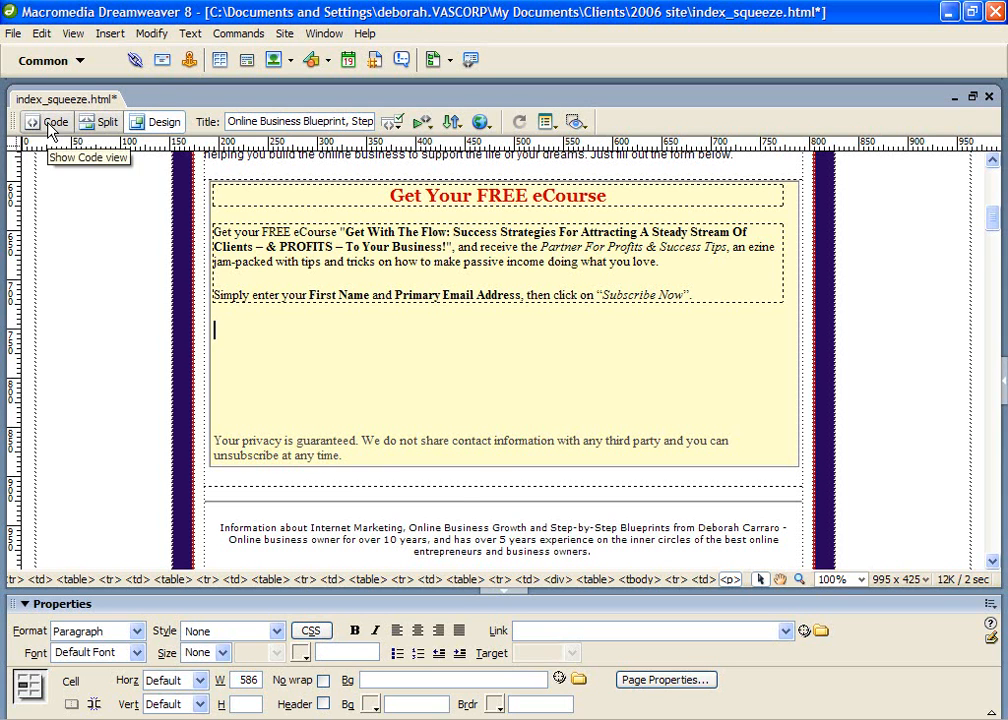
# Step: Paste the form HTML into the page source and view the resulting Name/Email form in Design view
pyautogui.click(55, 121)
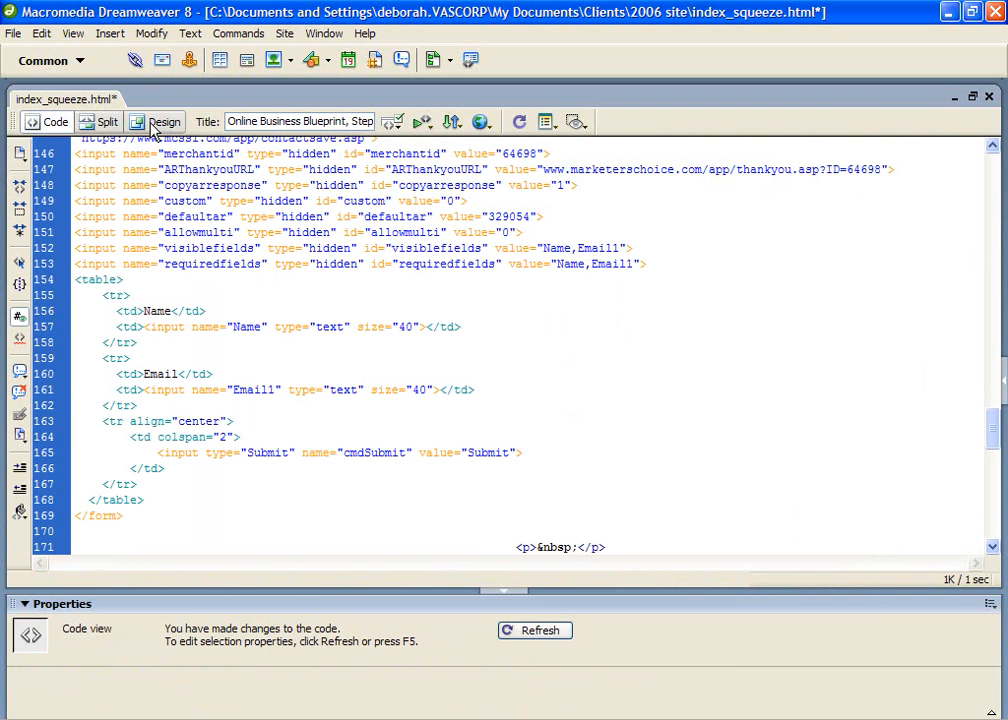
pyautogui.click(165, 121)
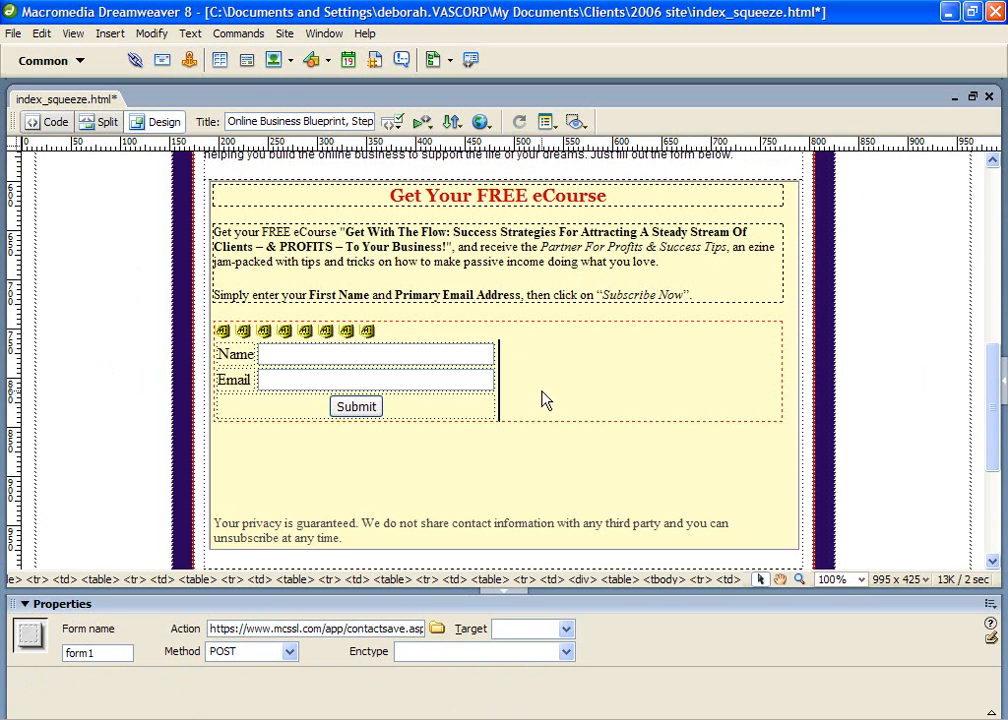
# Step: Center-align the pasted sign-up form inside the eCourse box, then deselect it
pyautogui.click(355, 380)
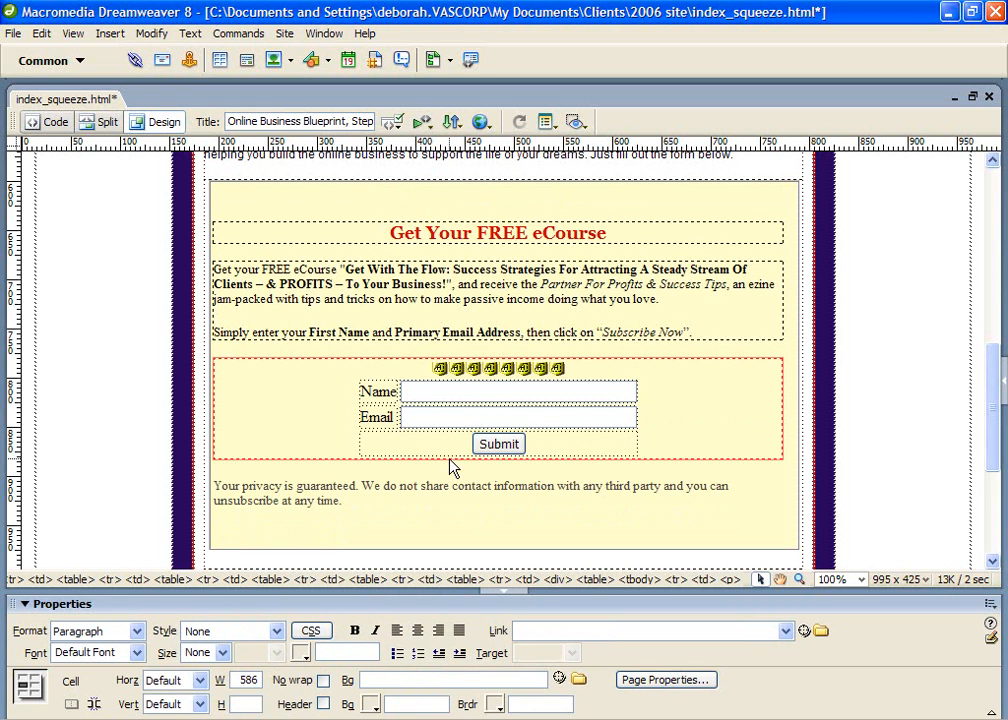
pyautogui.click(214, 485)
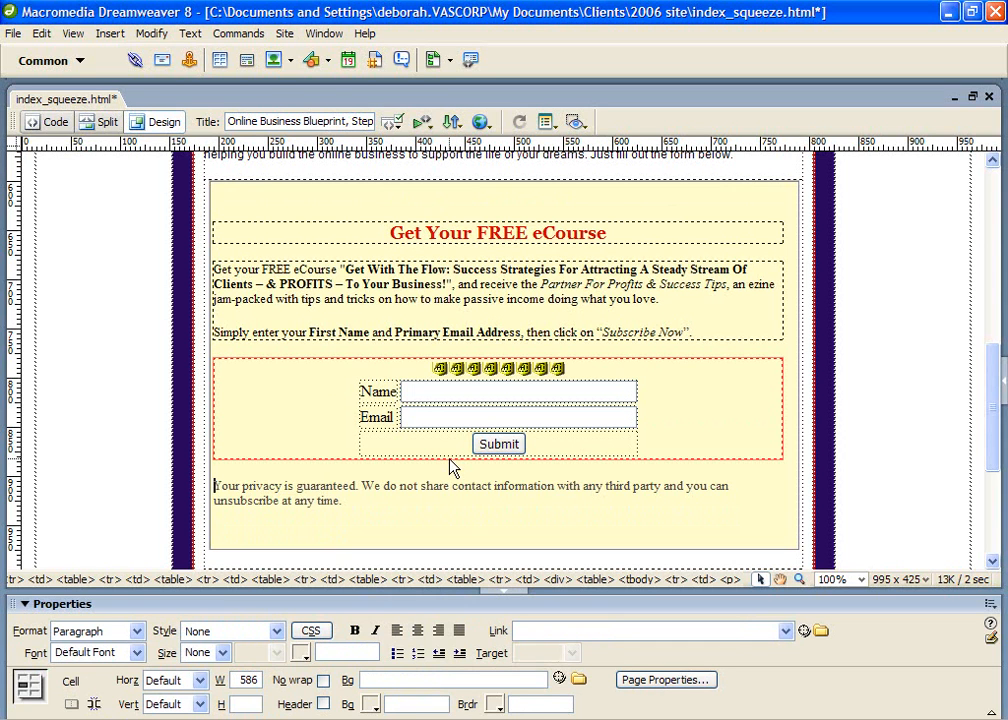